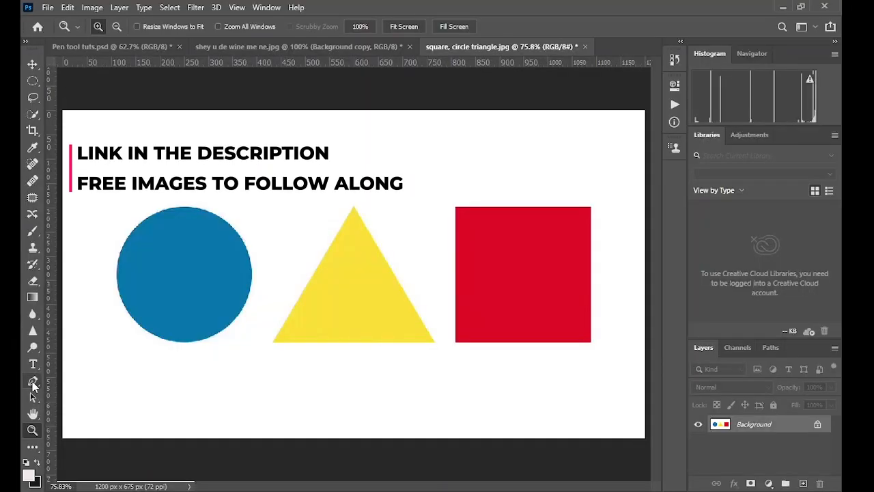
- Select the Pen Tool in Path mode and enable Rubber Band in its path settings
click(32, 381)
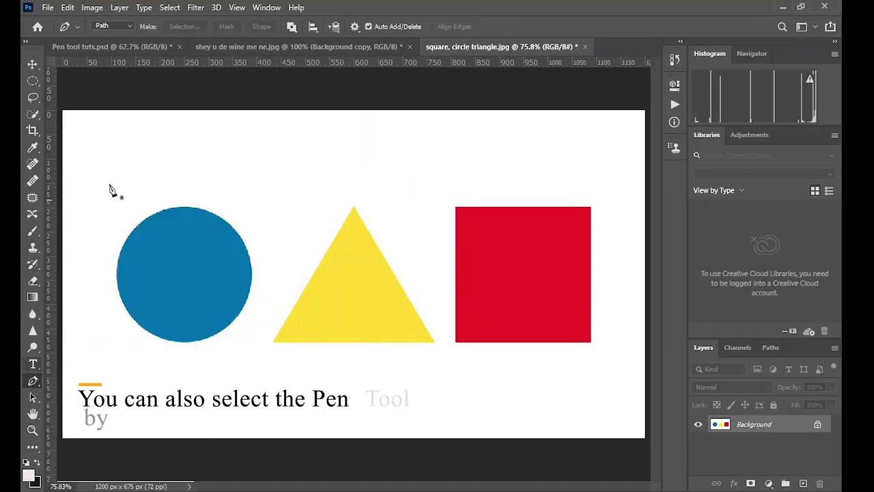
click(112, 24)
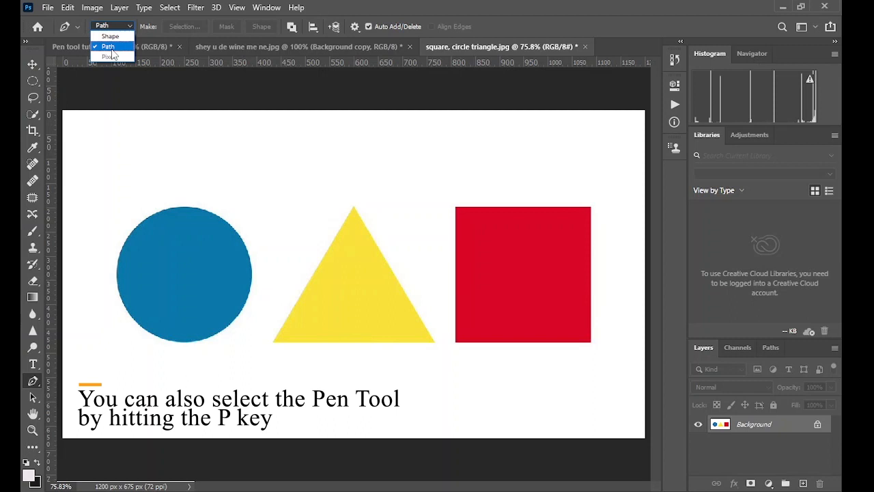
click(106, 46)
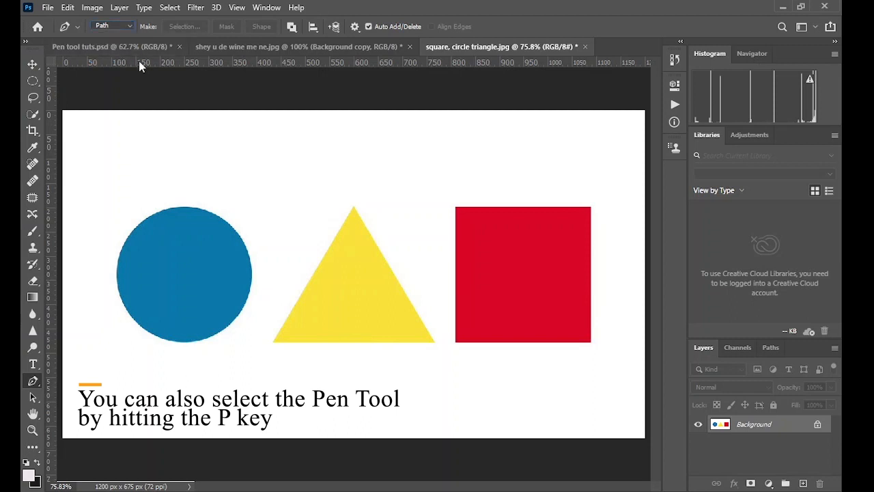
click(355, 26)
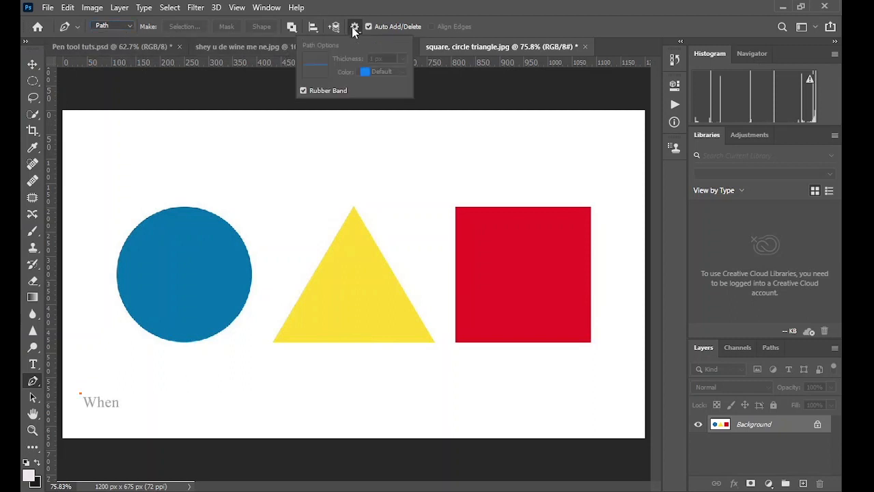
click(303, 90)
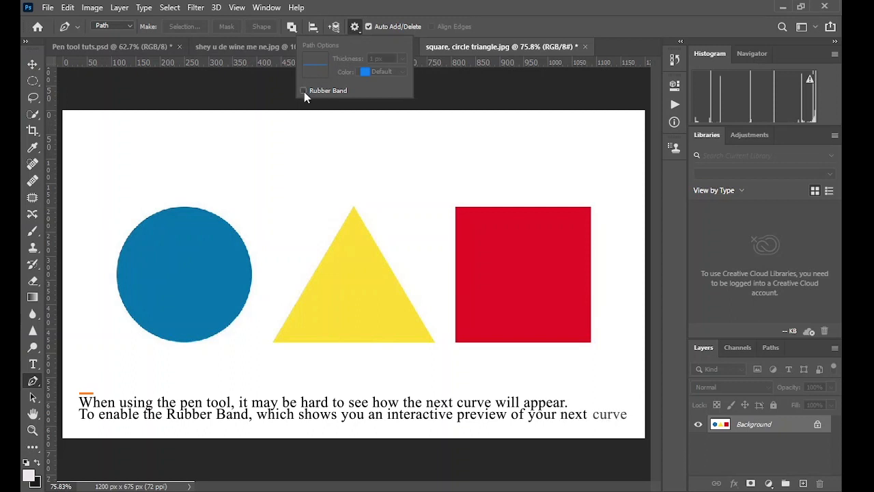
click(304, 91)
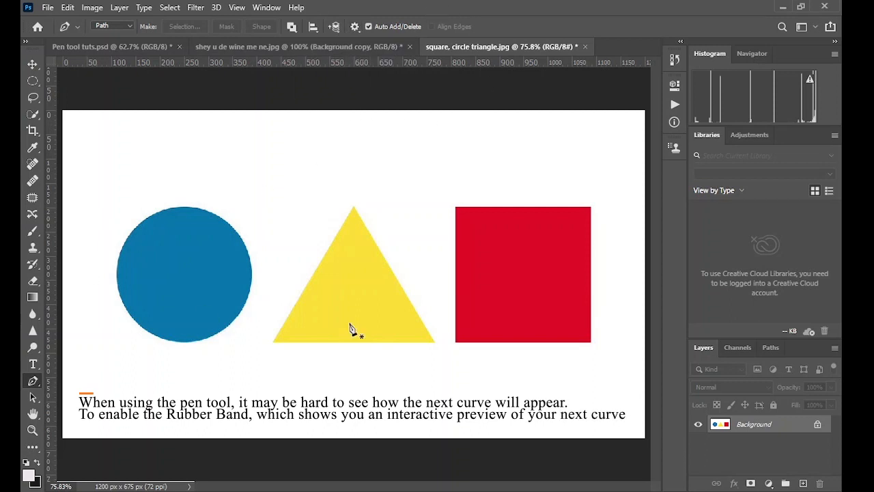
mouse_move(362, 380)
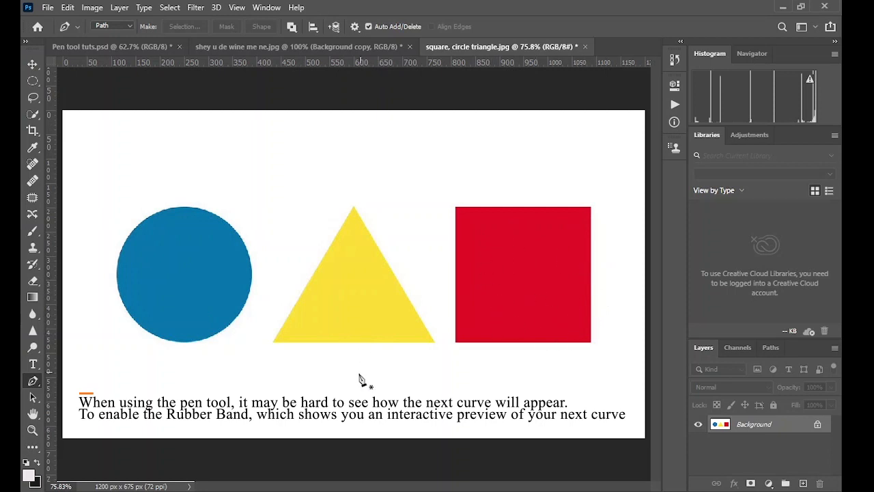
click(33, 429)
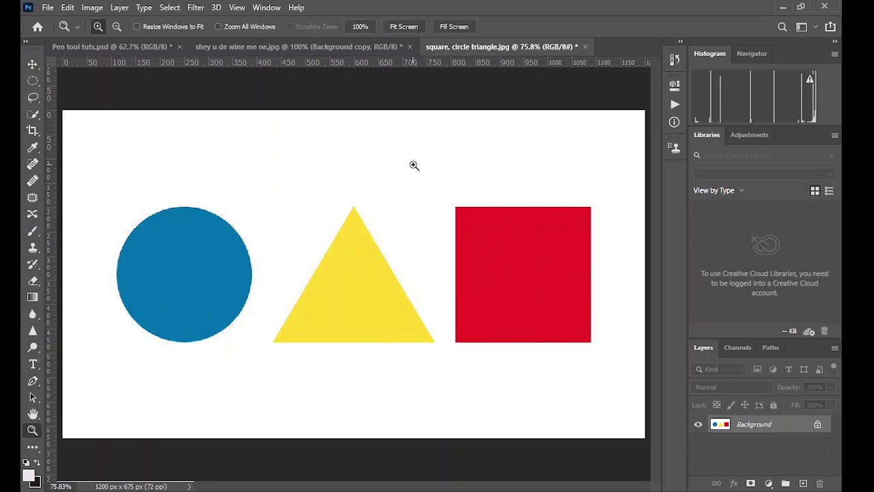
- Zoom onto the red square, trace its straight-edged outline and convert the path to a selection
drag(416, 165, 618, 372)
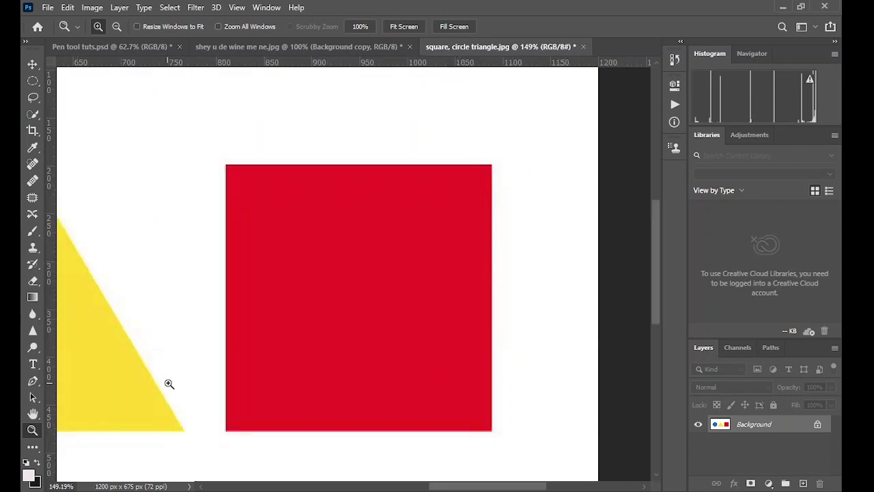
mouse_move(290, 283)
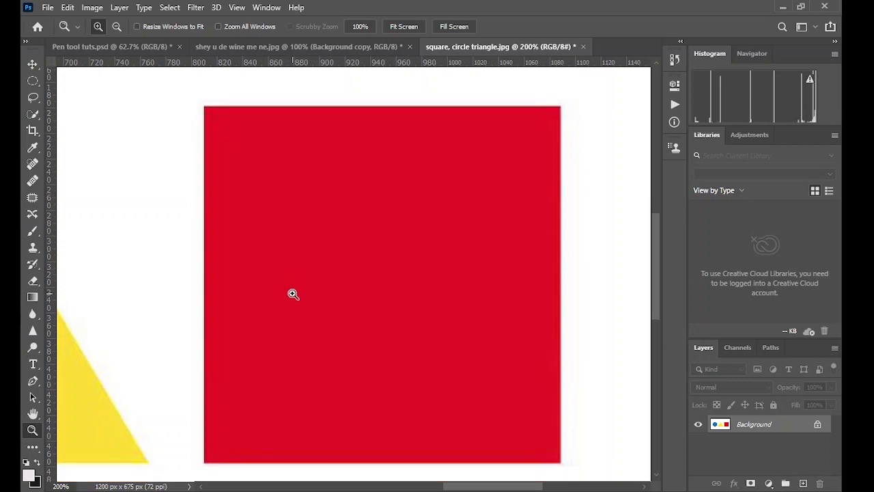
scroll(down, 3)
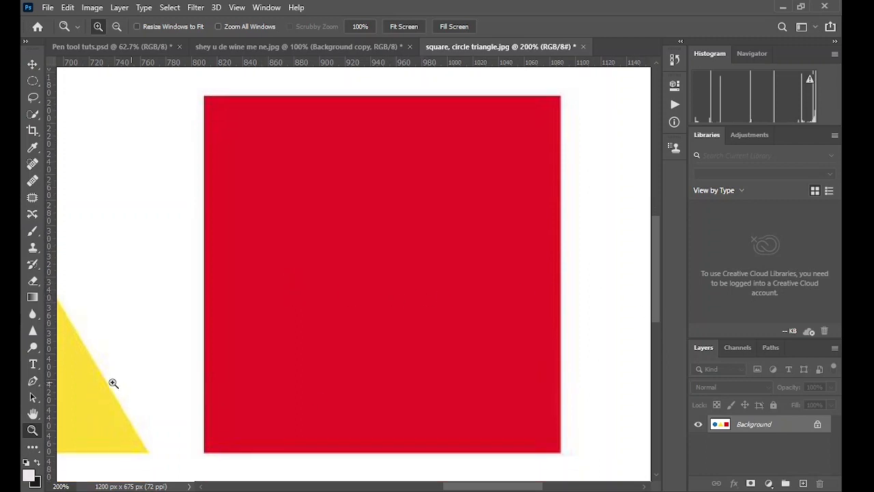
click(33, 379)
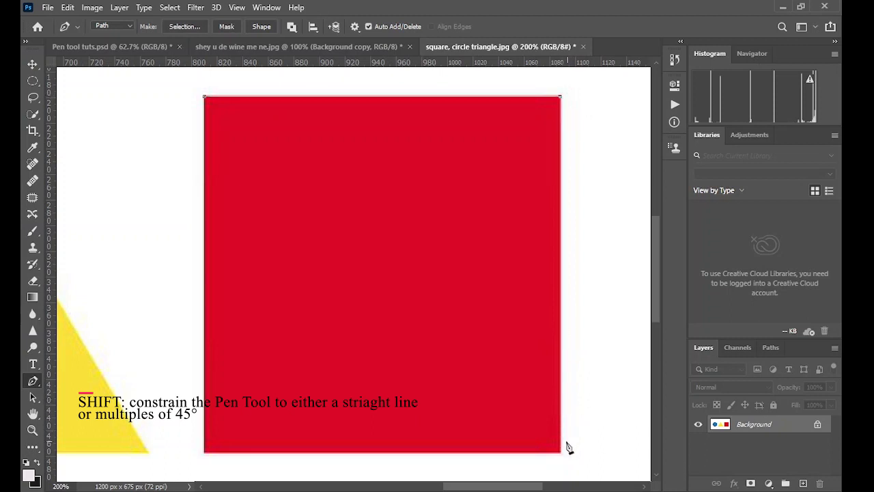
mouse_move(563, 459)
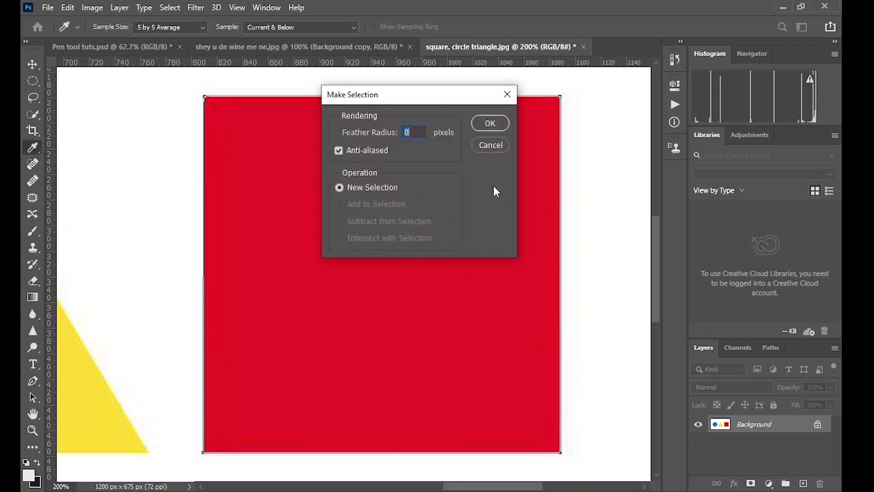
click(489, 123)
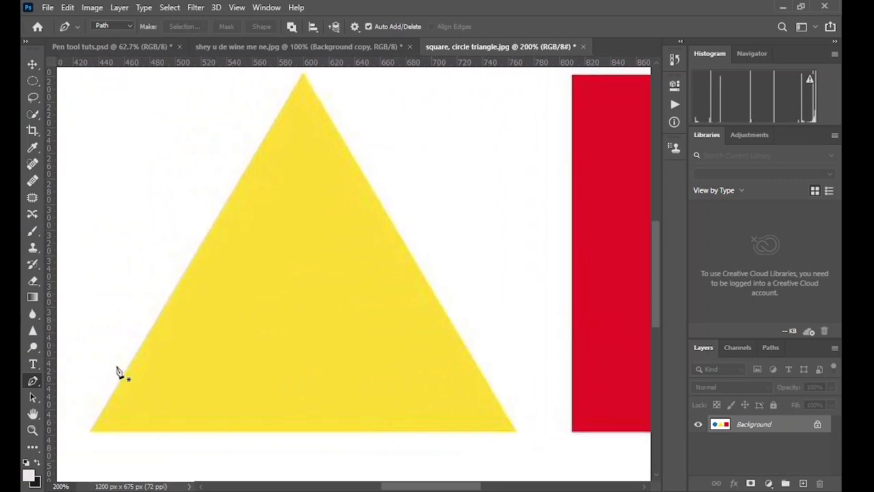
mouse_move(308, 78)
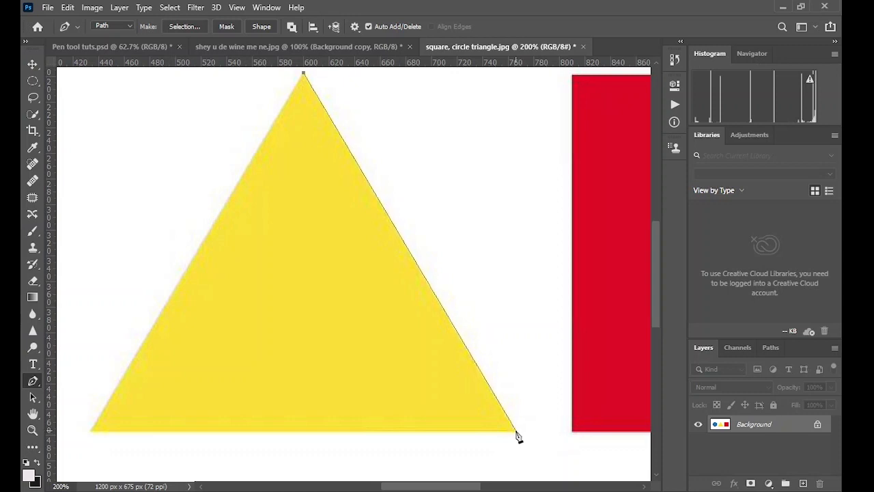
- Close the triangle path at its bottom-right corner and convert it to a selection
click(94, 437)
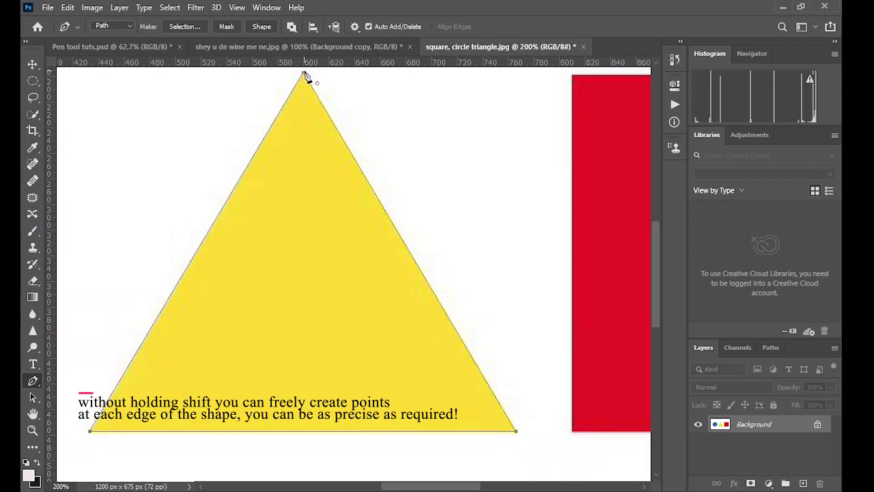
right_click(308, 225)
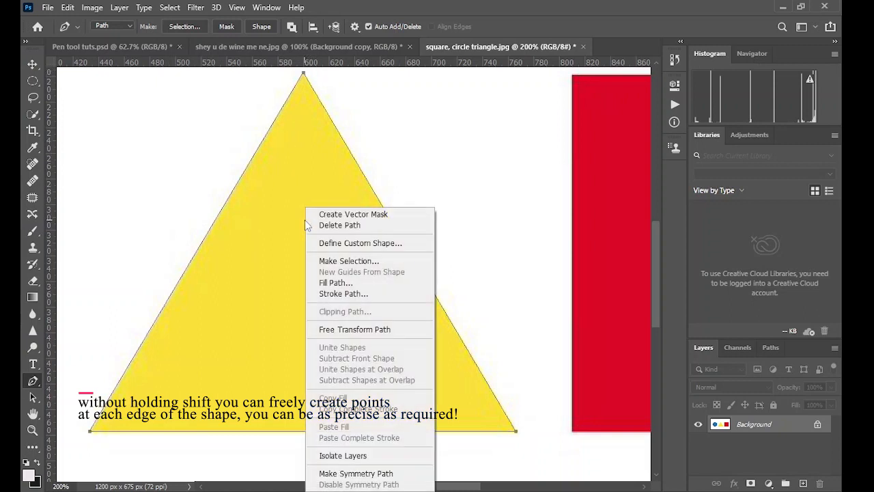
click(350, 261)
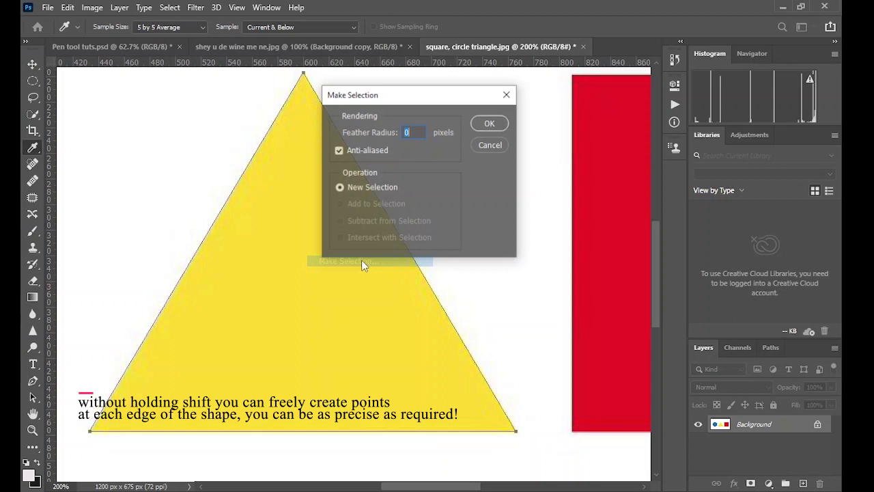
click(489, 123)
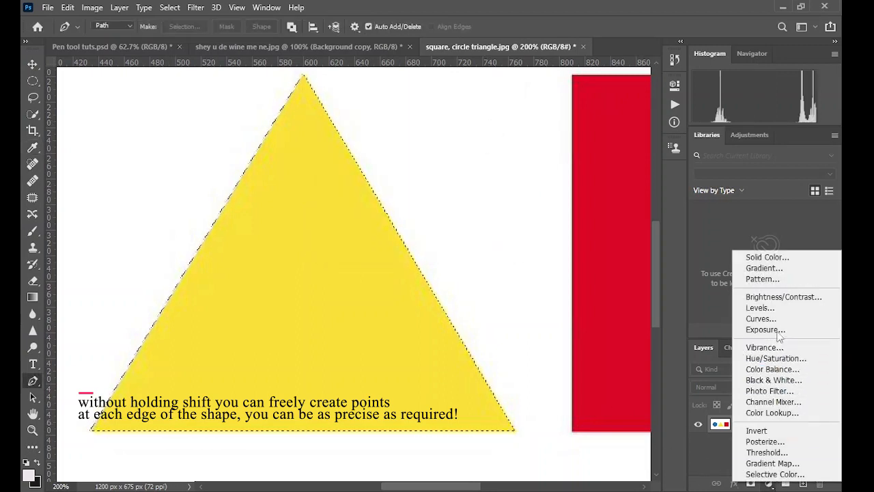
- Add a Solid Color fill layer over the triangle selection in dark red
click(768, 257)
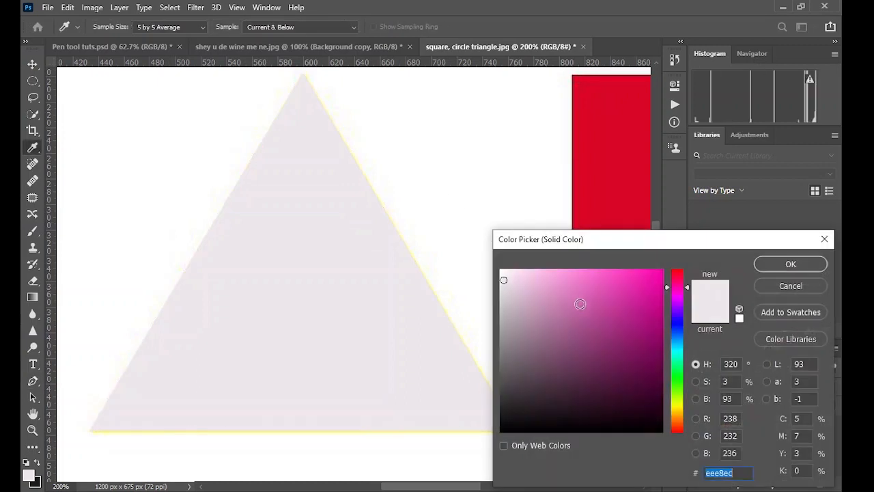
click(642, 281)
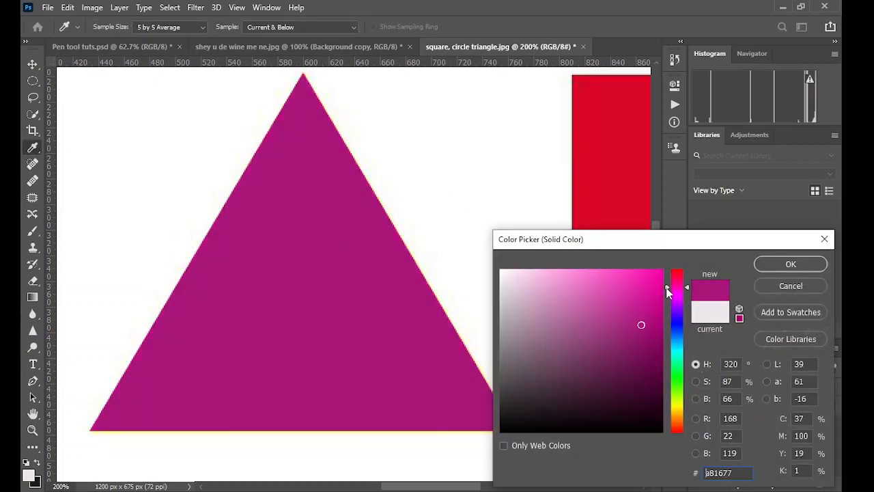
drag(677, 287, 678, 355)
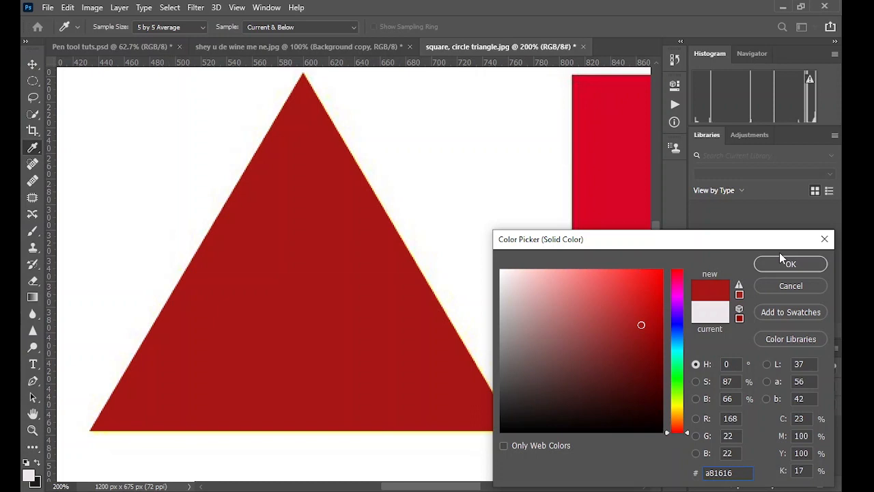
click(789, 263)
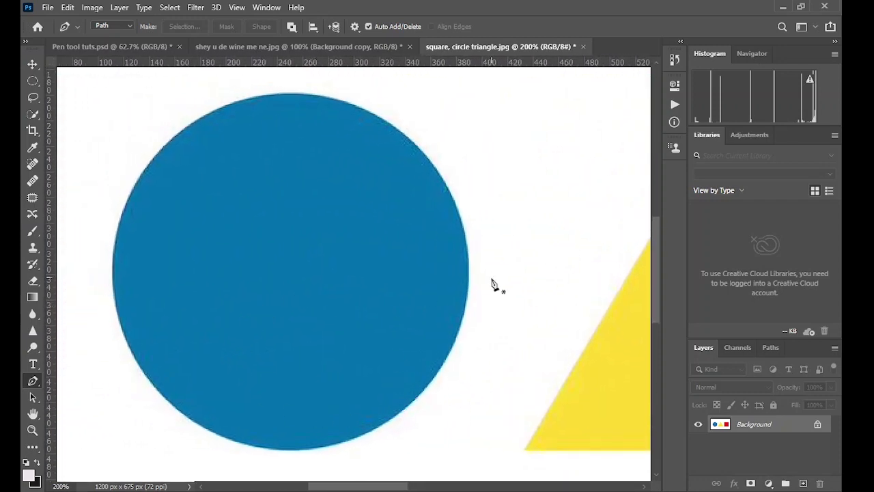
mouse_move(325, 147)
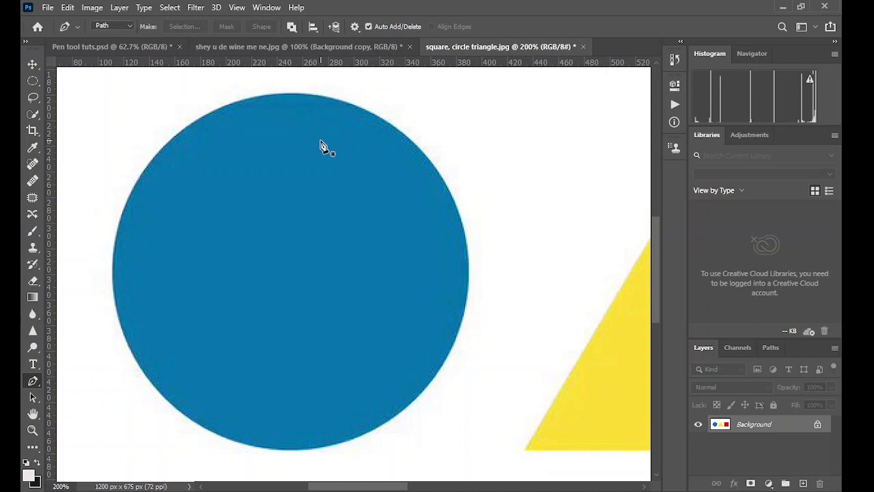
mouse_move(290, 97)
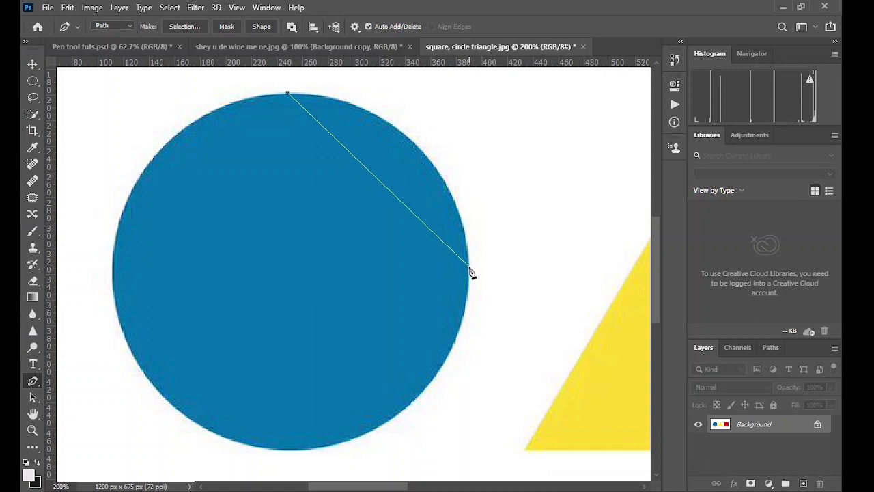
- Place anchors on the circle's right and bottom edges, then Alt-drag the top corner into a curve
click(303, 458)
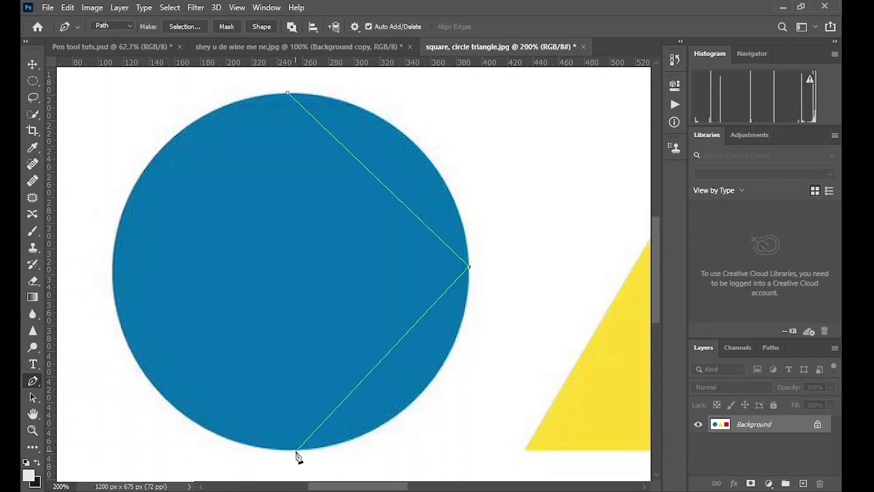
click(115, 276)
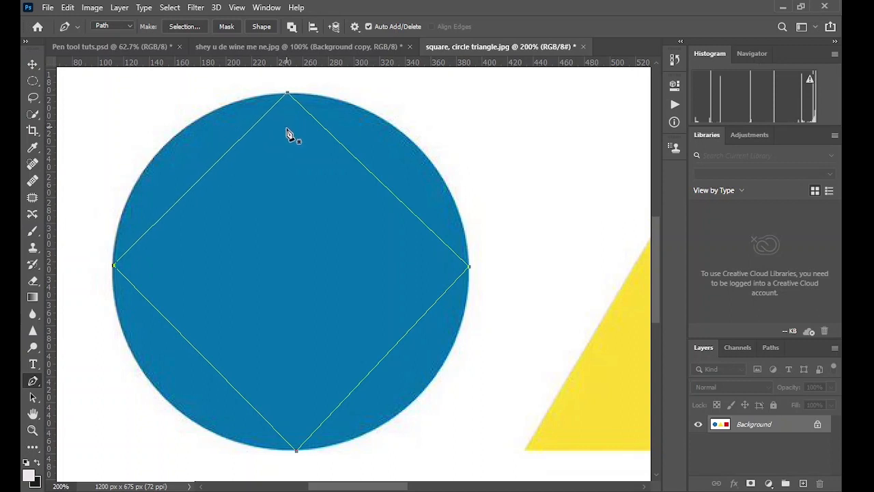
mouse_move(312, 126)
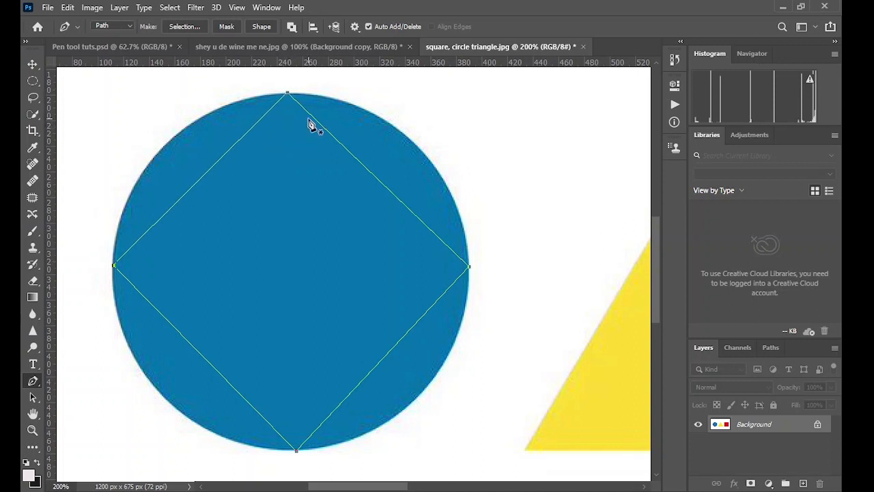
mouse_move(287, 94)
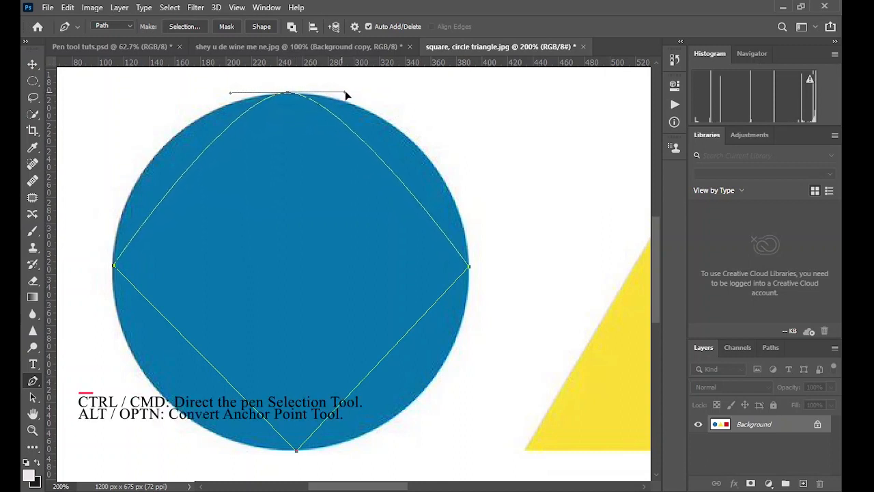
drag(348, 94, 399, 93)
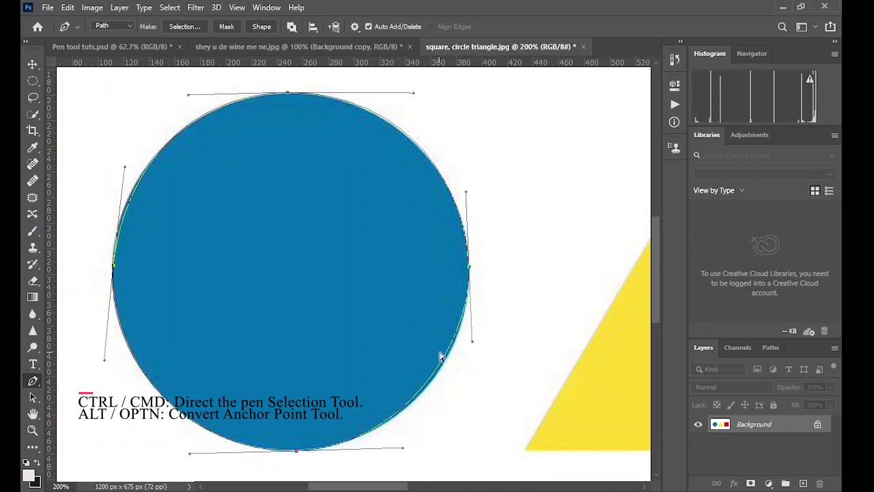
mouse_move(472, 344)
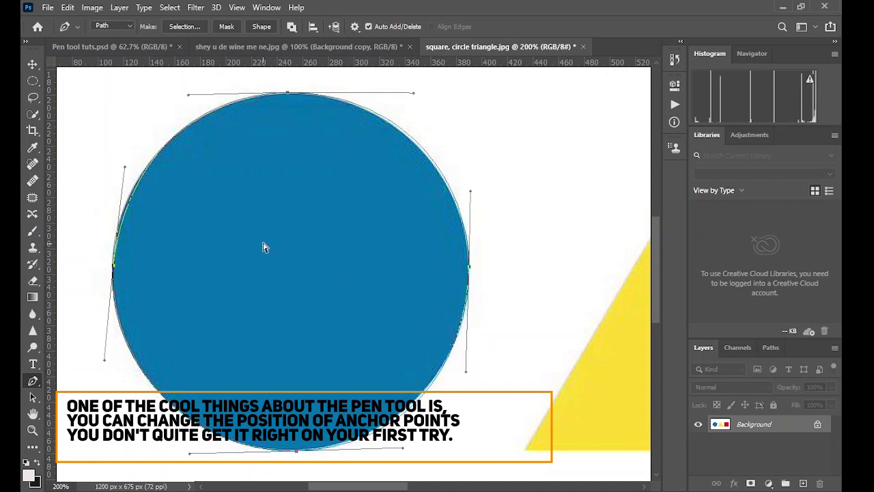
- Draw a small practice path, Ctrl-drag one anchor to move it, then Fit Layers on Screen
click(263, 199)
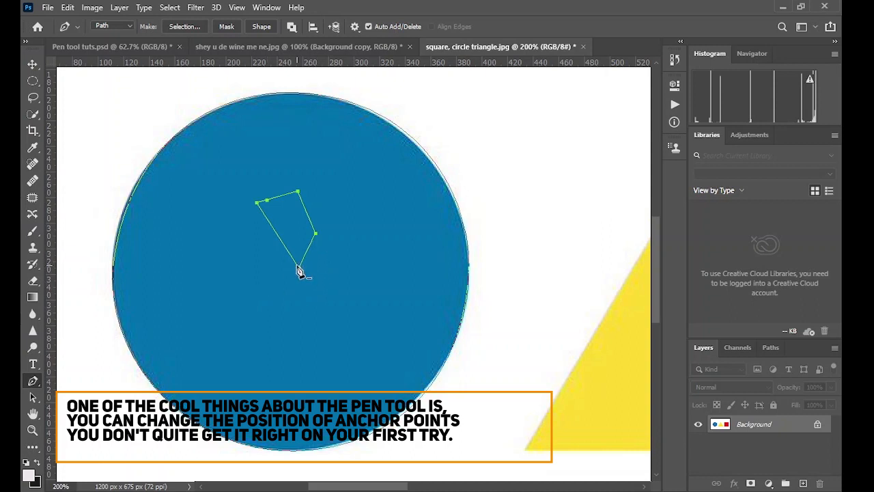
drag(301, 271, 314, 232)
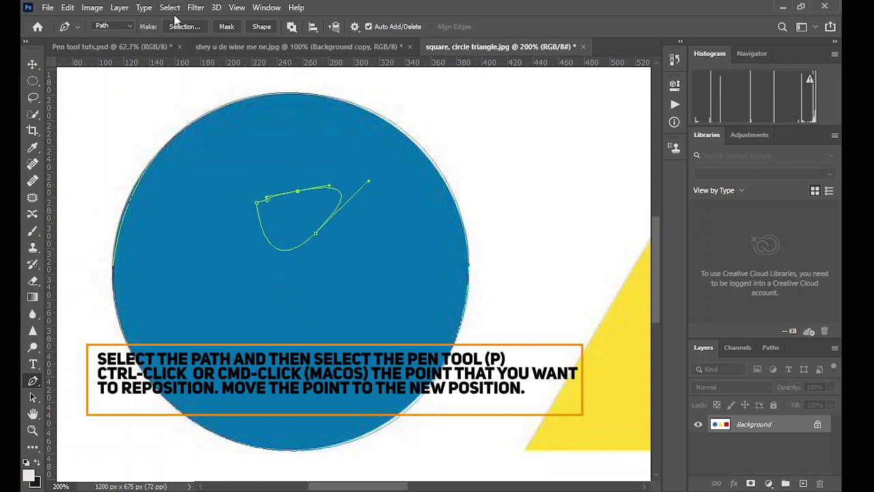
click(237, 8)
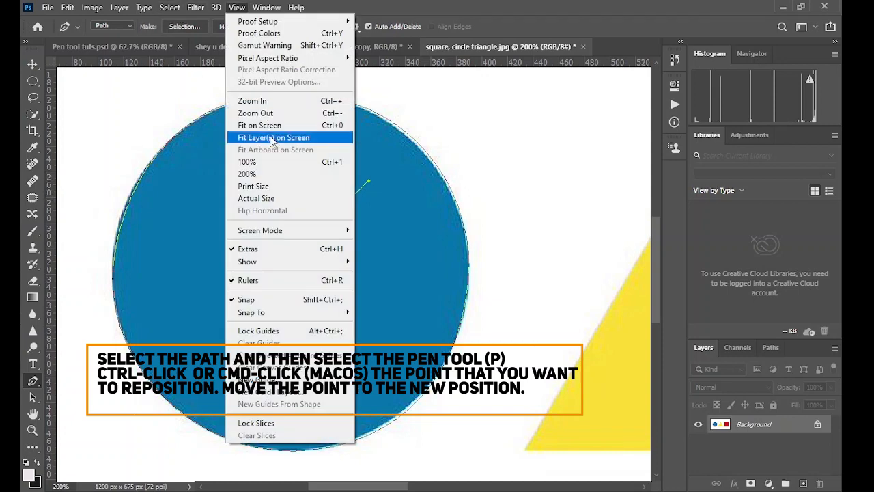
click(273, 136)
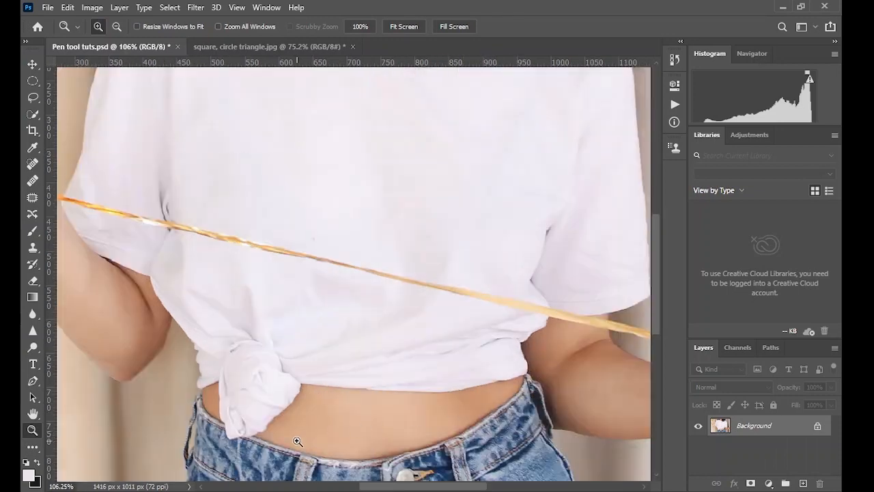
- Zoom in and trace the shirt outline from the knotted hem along the bottom hem to the right
click(298, 441)
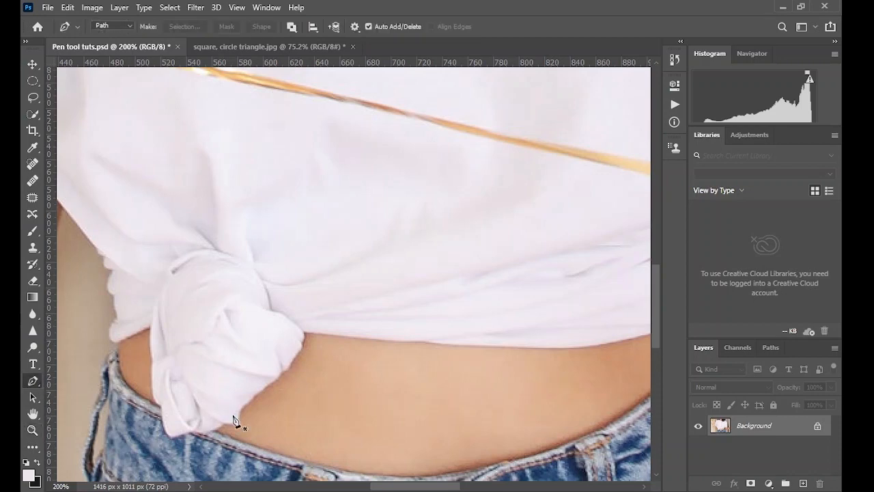
mouse_move(243, 415)
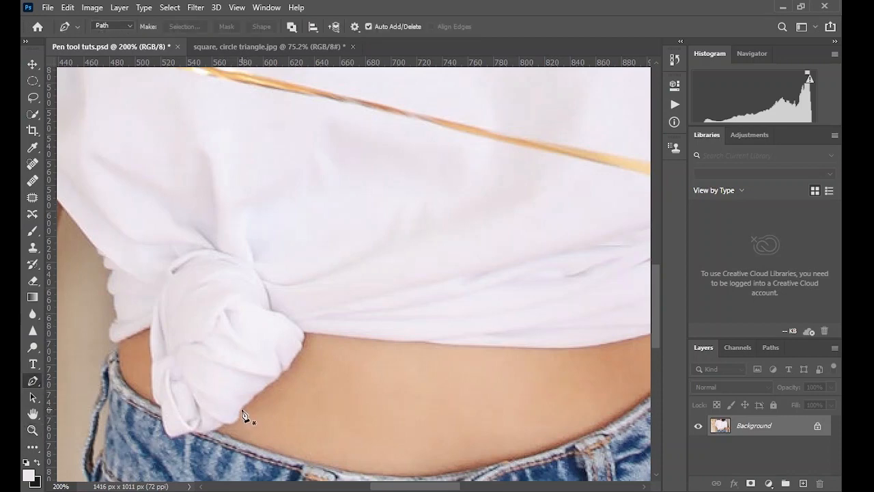
click(243, 410)
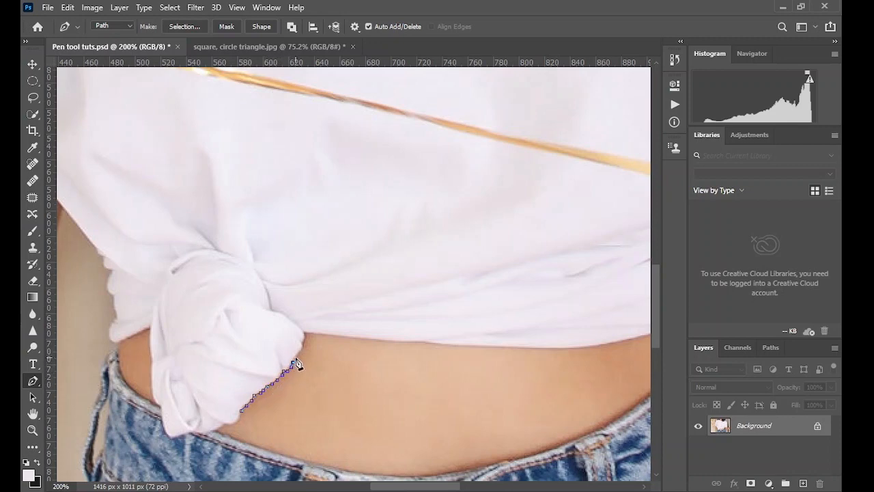
mouse_move(301, 358)
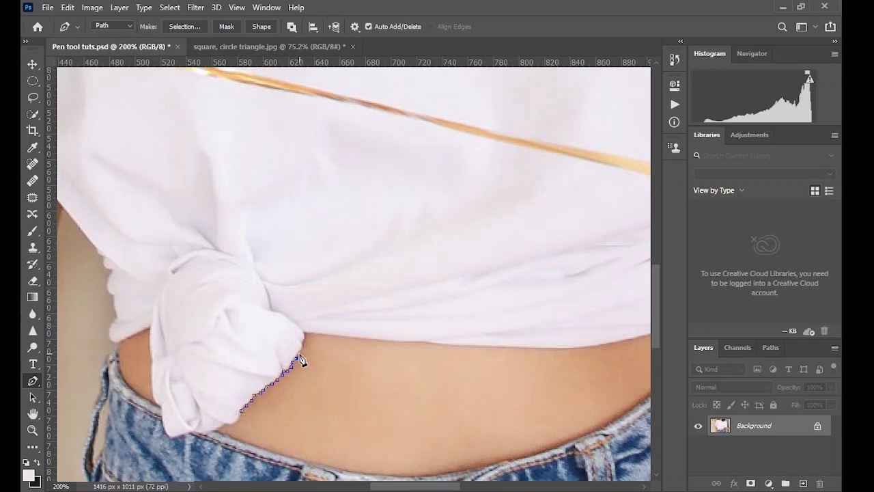
mouse_move(303, 354)
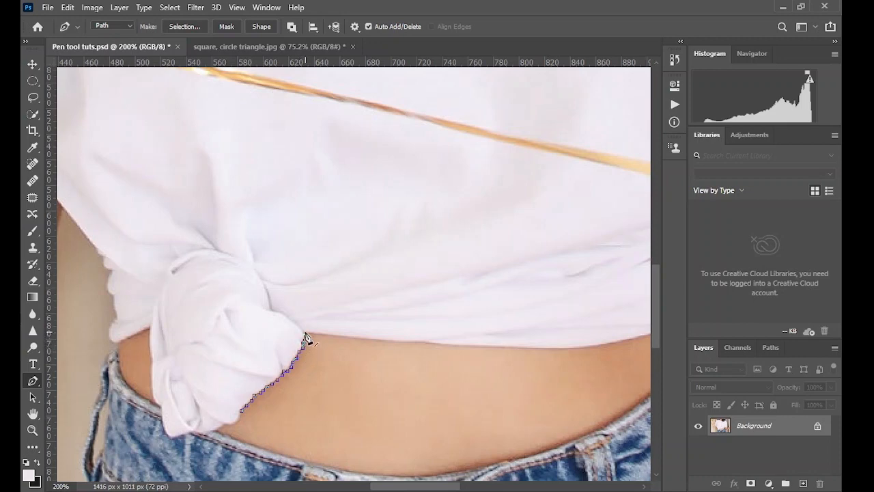
click(369, 344)
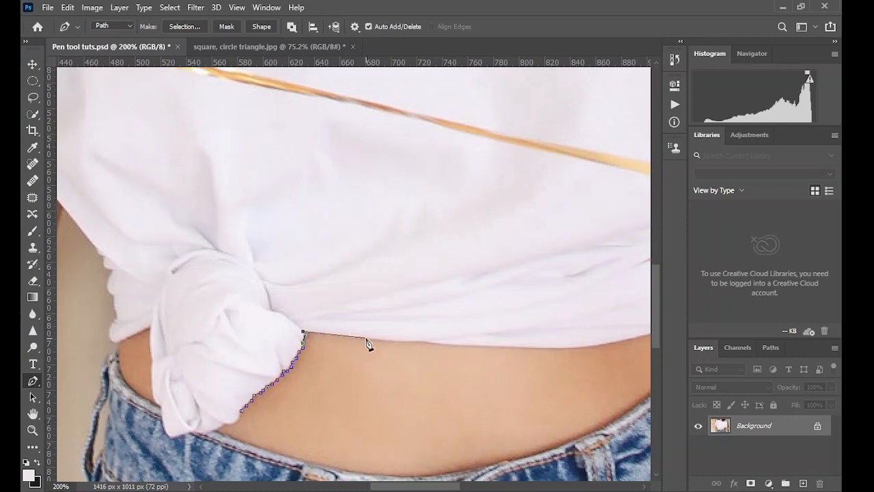
mouse_move(403, 353)
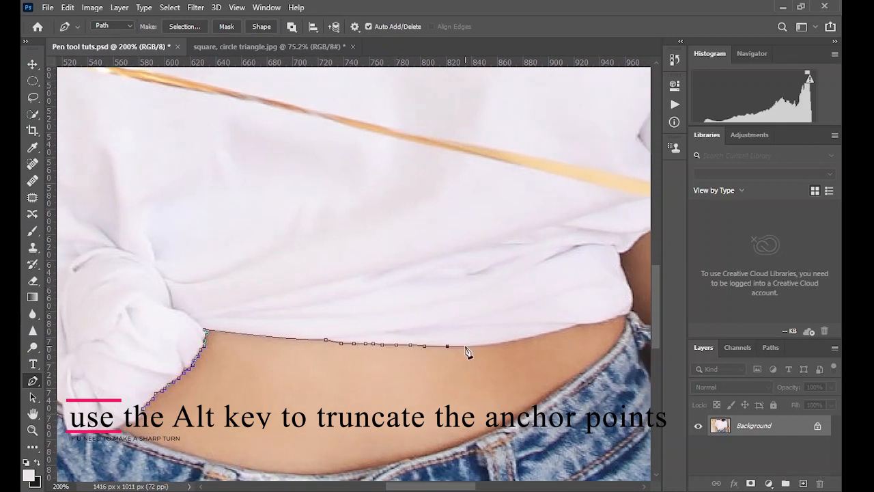
click(627, 321)
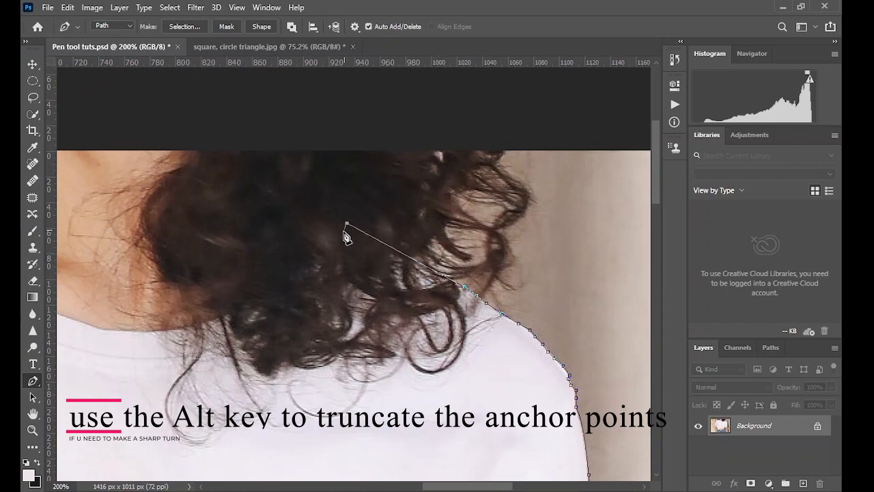
- Continue the path along the hair-covered neckline, both shoulders and left sleeve, closing at the knot
click(219, 306)
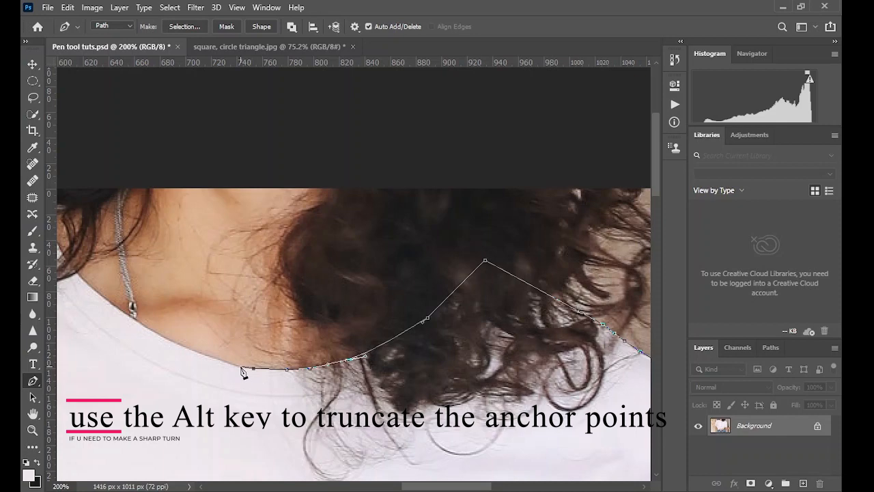
mouse_move(220, 375)
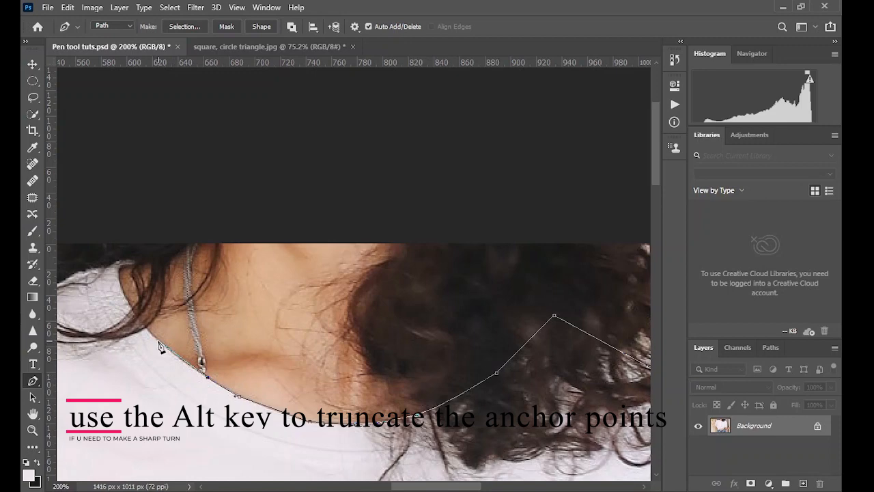
click(148, 326)
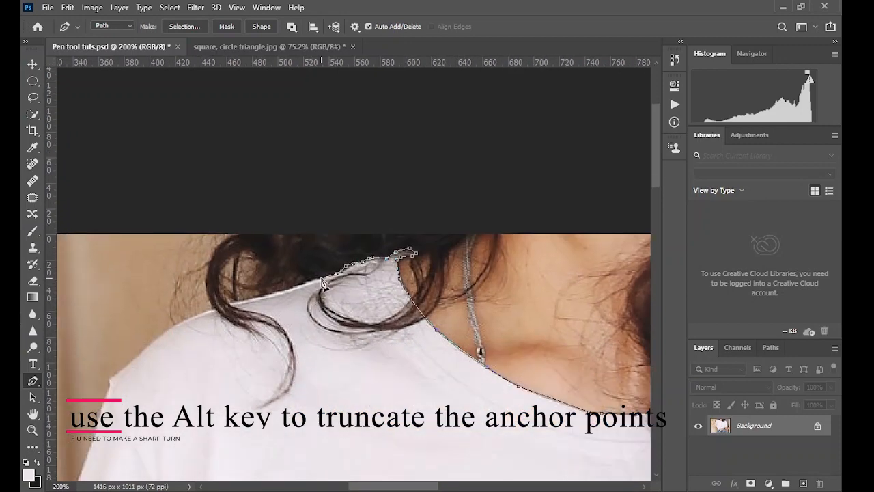
click(170, 335)
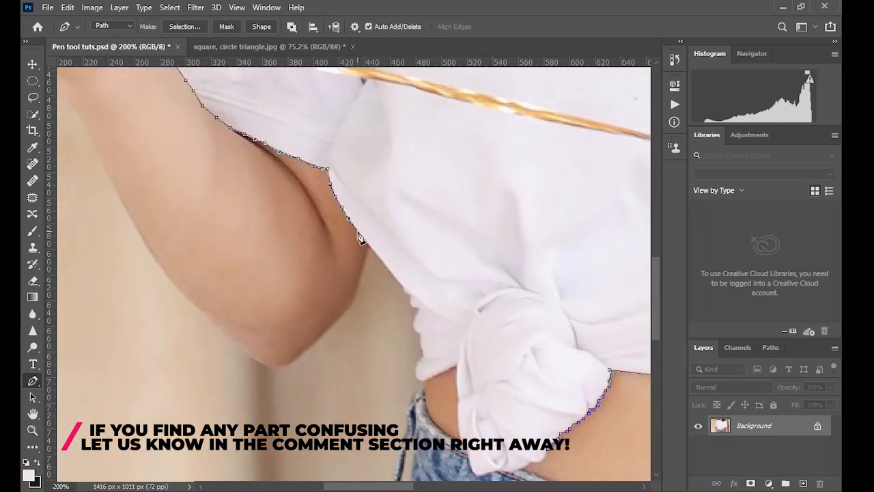
click(413, 327)
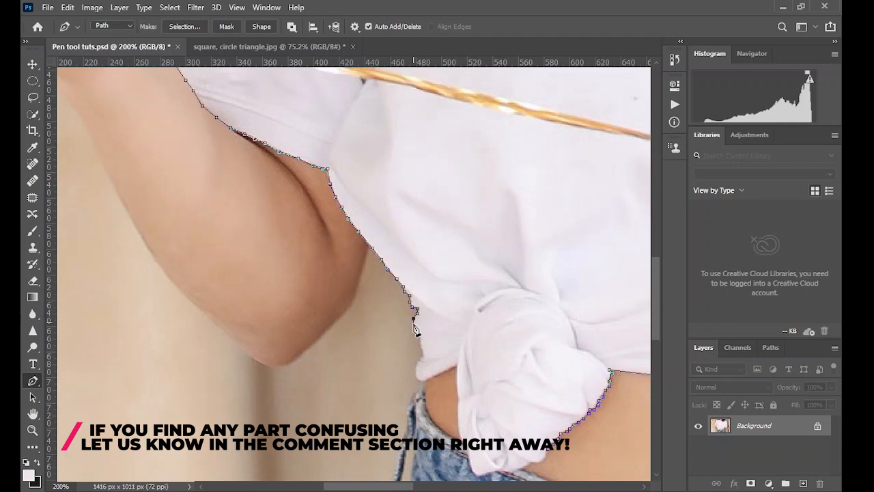
click(453, 369)
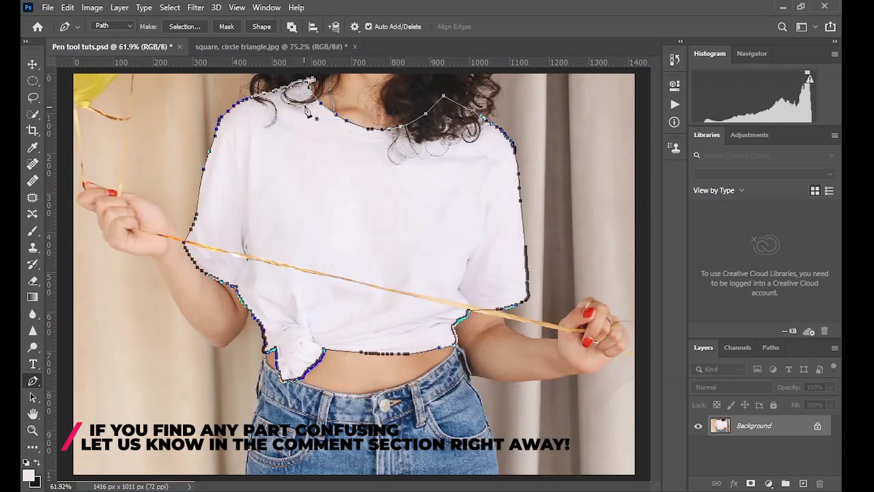
mouse_move(355, 225)
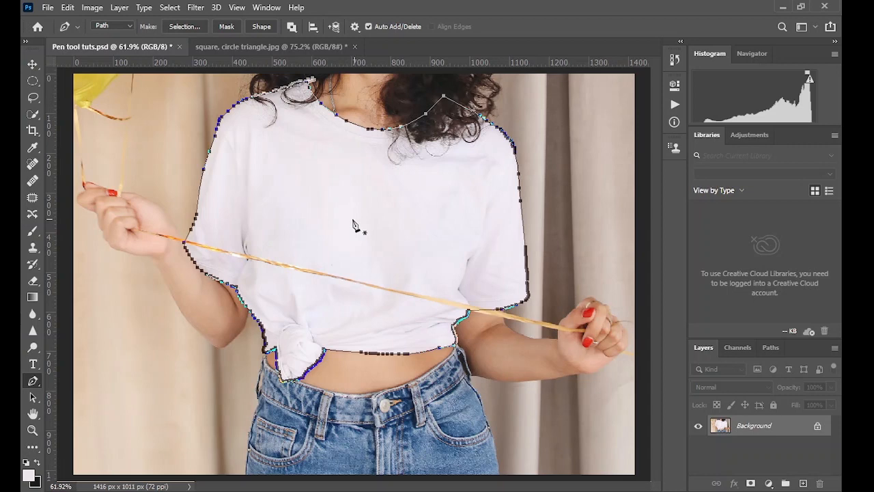
- Make the shirt path a selection with 2 px feather and add a Solid Color fill set to blue
right_click(341, 207)
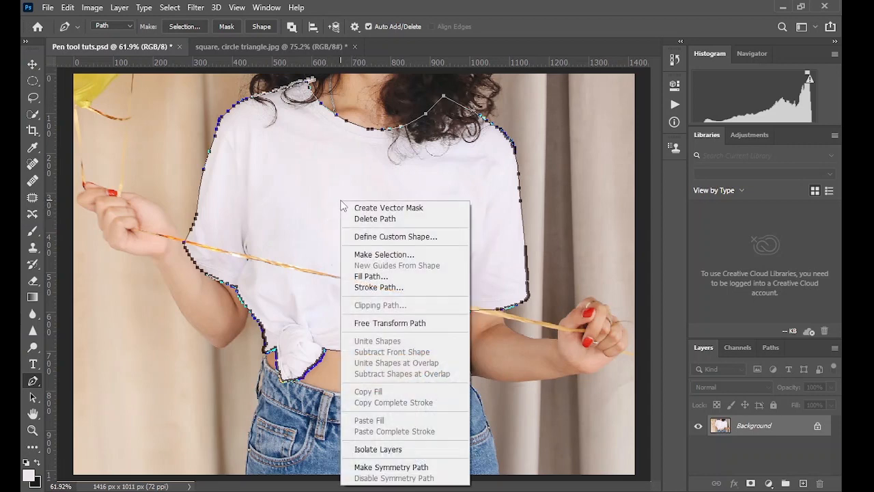
mouse_move(399, 267)
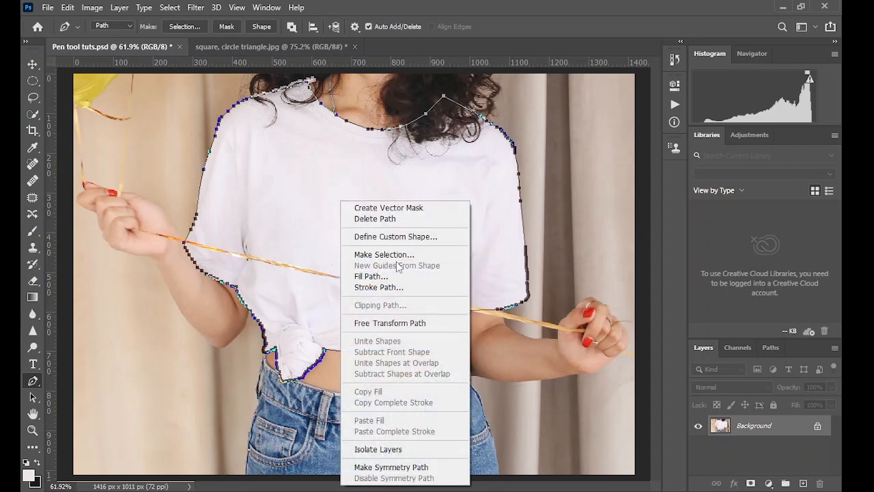
click(384, 254)
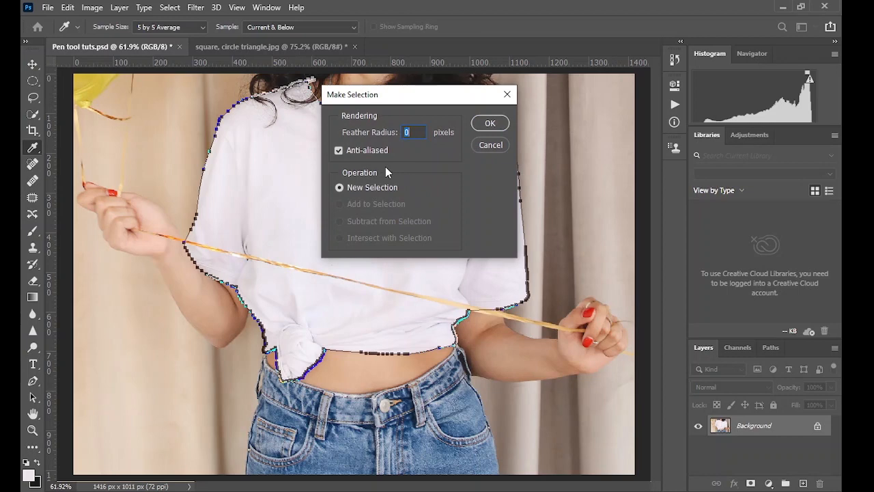
text(2)
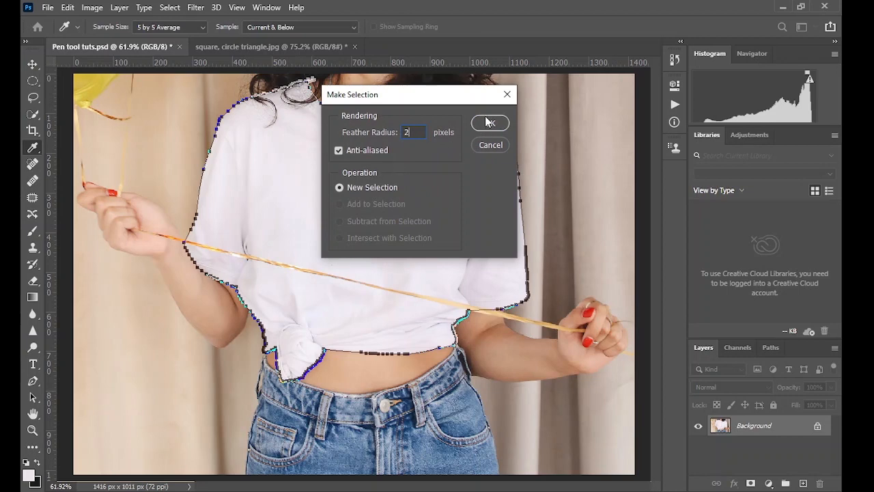
click(489, 123)
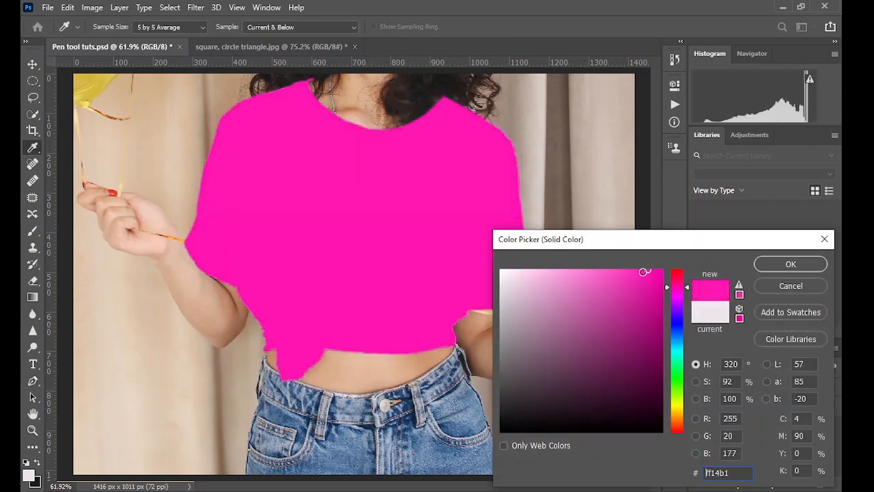
click(631, 291)
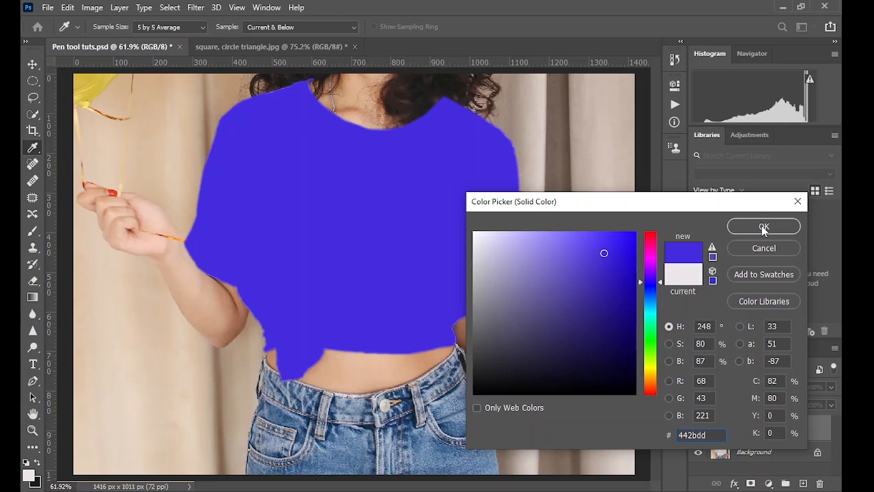
- Confirm the blue fill and set the fill layer's blend mode to Multiply
click(764, 227)
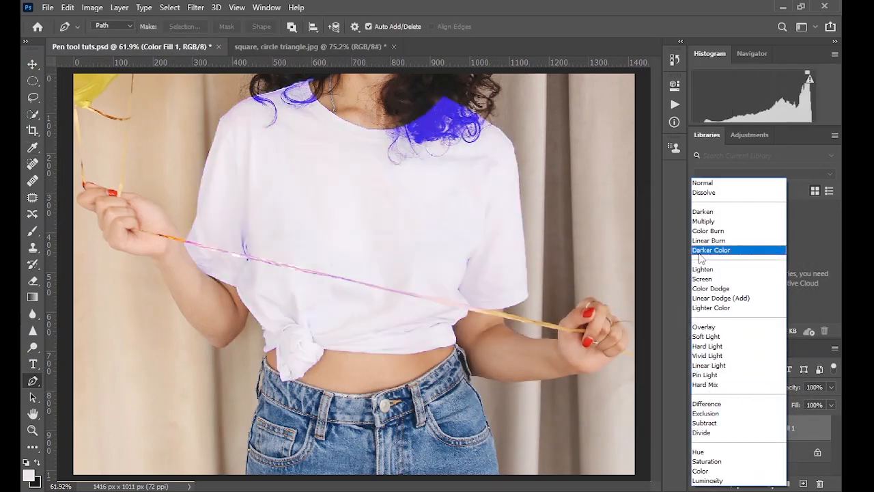
click(703, 222)
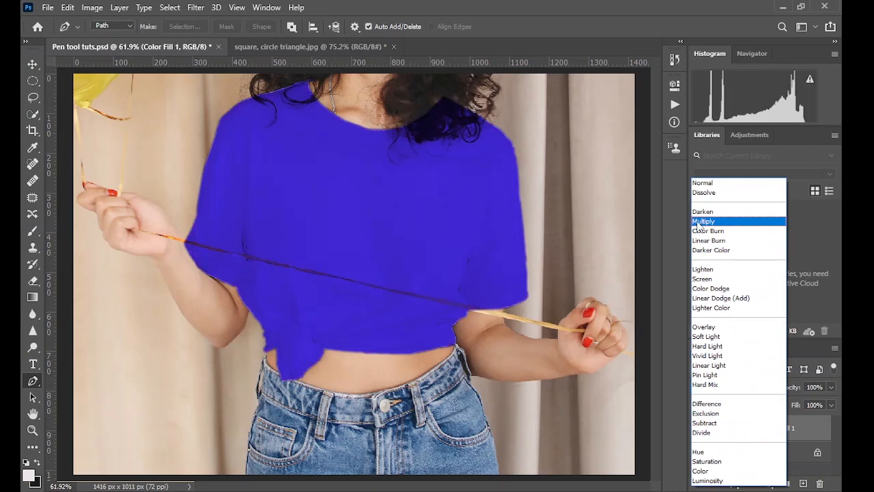
click(705, 221)
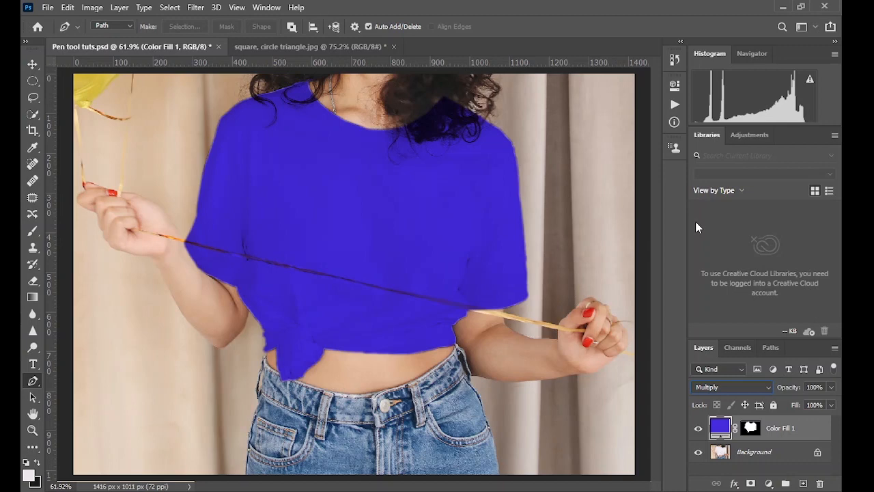
- Reopen the fill colour and slide its hue from blue through green to yellow
double_click(721, 428)
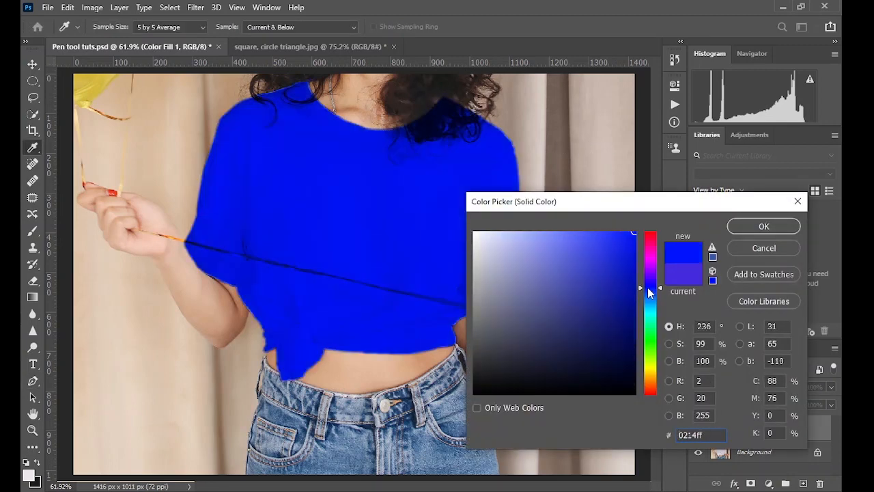
click(651, 278)
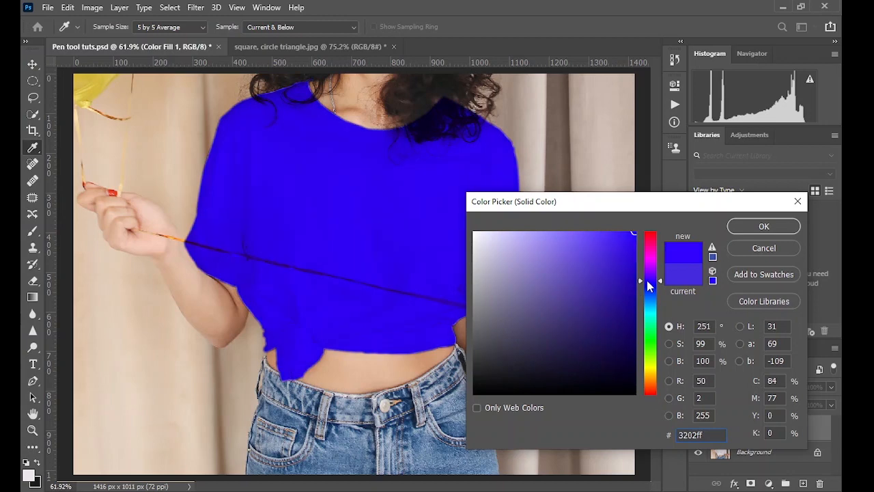
drag(651, 280, 650, 293)
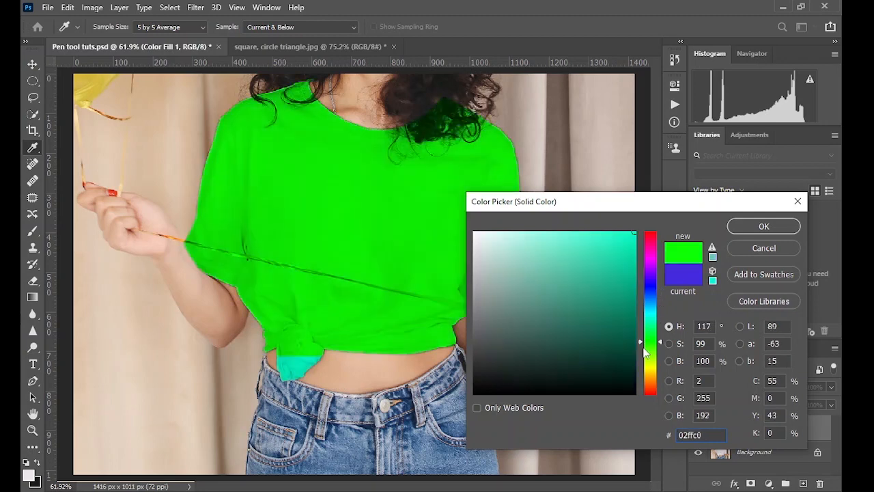
drag(650, 341, 650, 380)
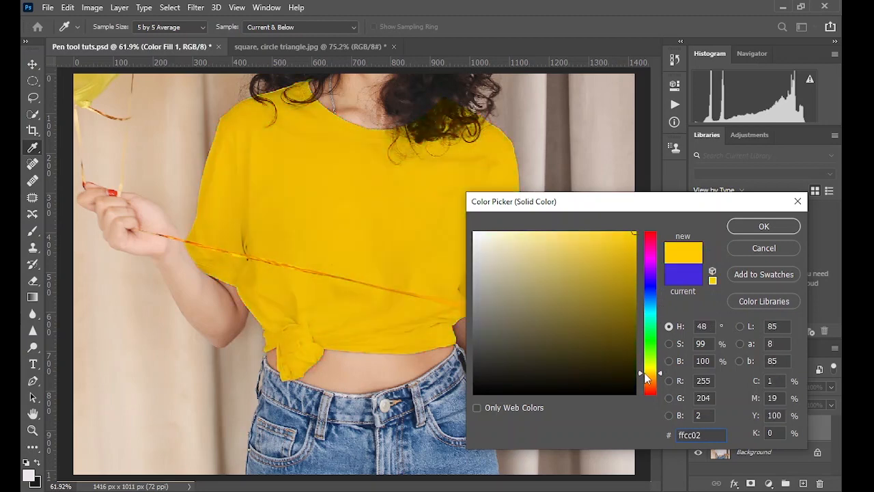
click(626, 262)
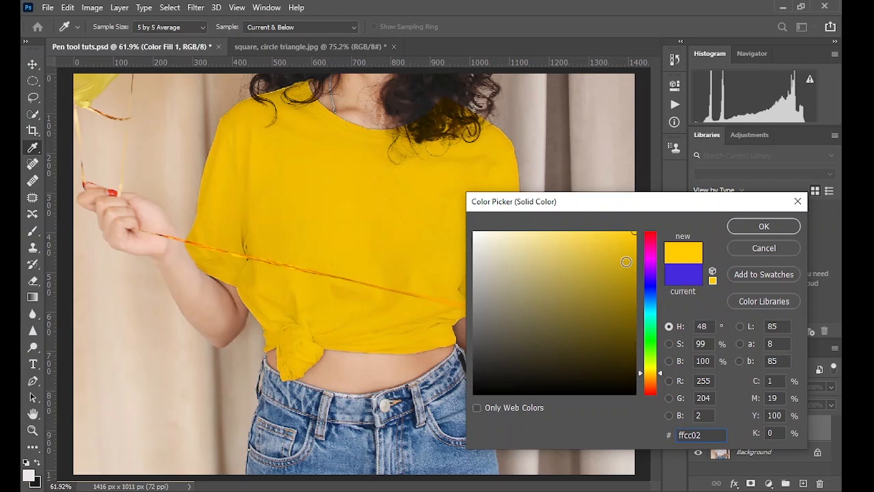
click(764, 227)
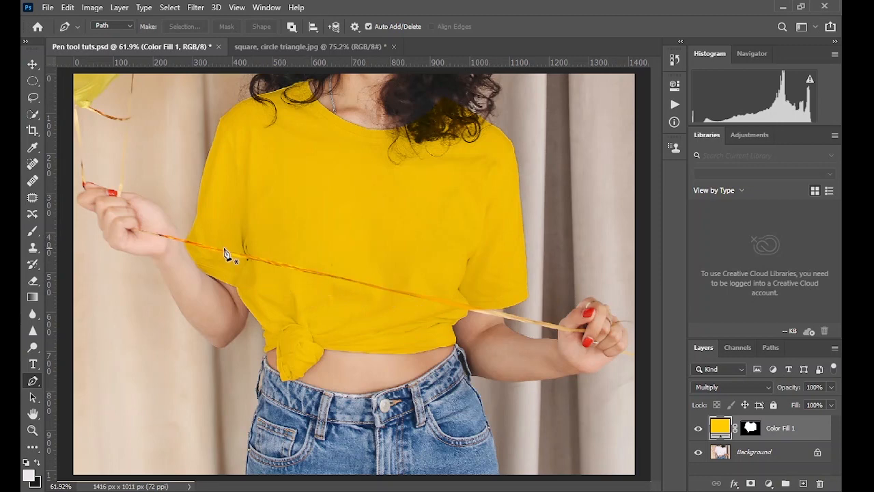
- Zoom in, trace a pen path along the string across the shirt and make it a 2 px feathered selection
click(33, 431)
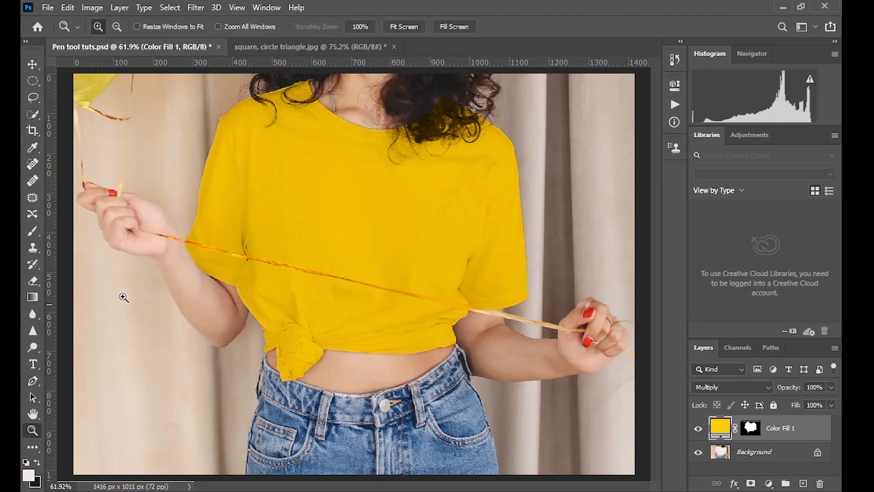
click(498, 347)
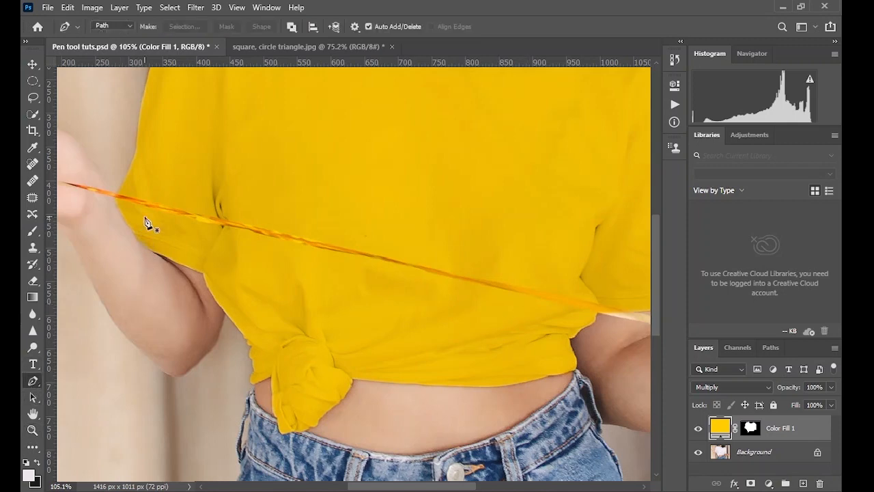
mouse_move(117, 200)
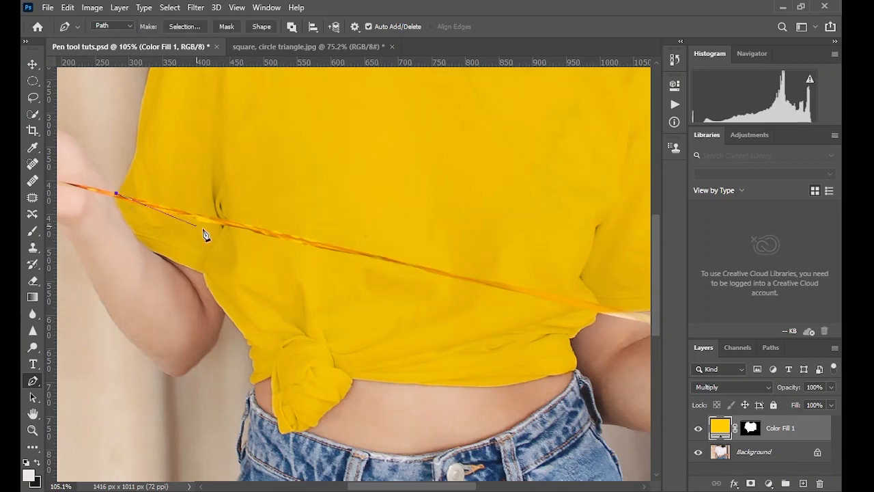
click(625, 317)
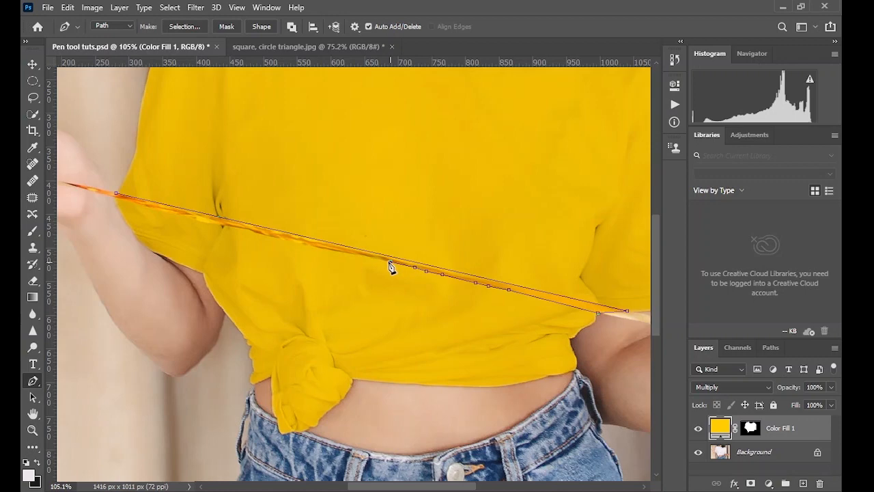
mouse_move(356, 258)
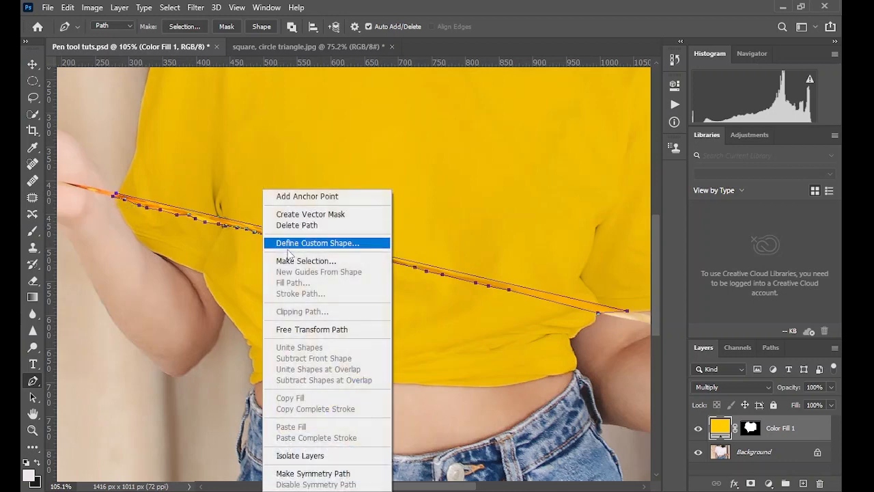
click(306, 259)
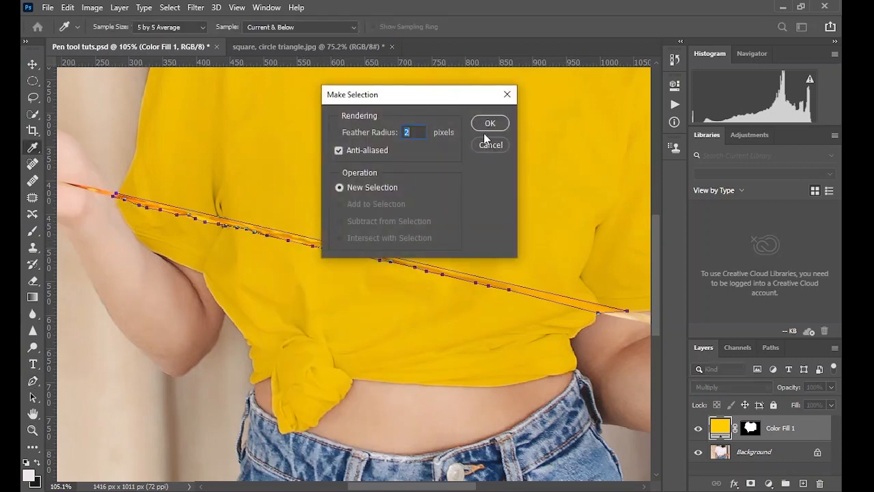
click(489, 123)
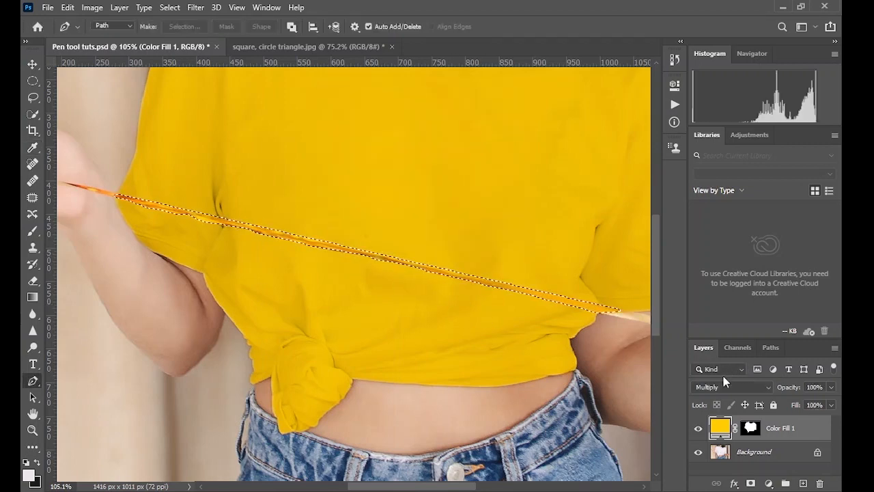
- Paint the fill layer's mask to hide yellow over the string, deselect, then Fit on Screen
click(750, 429)
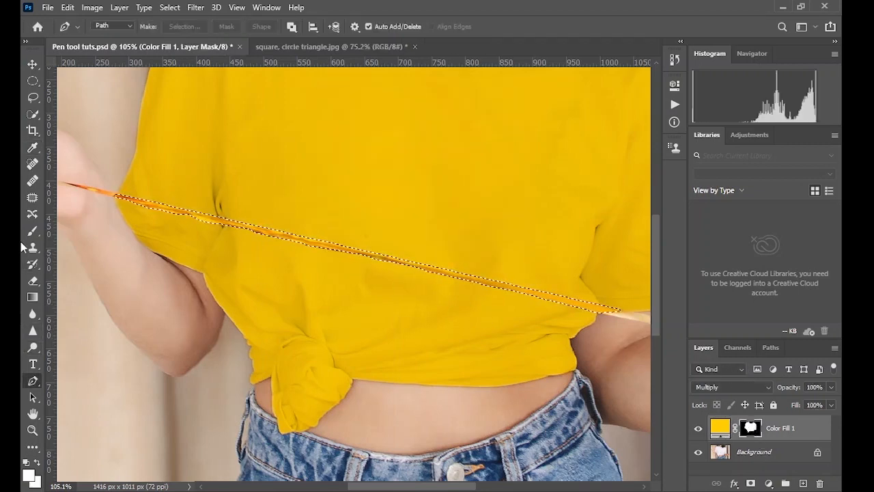
click(33, 231)
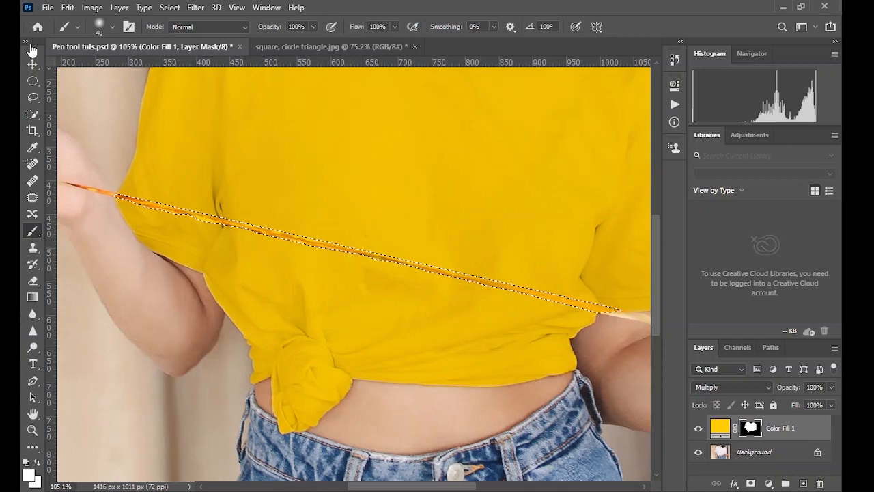
click(29, 42)
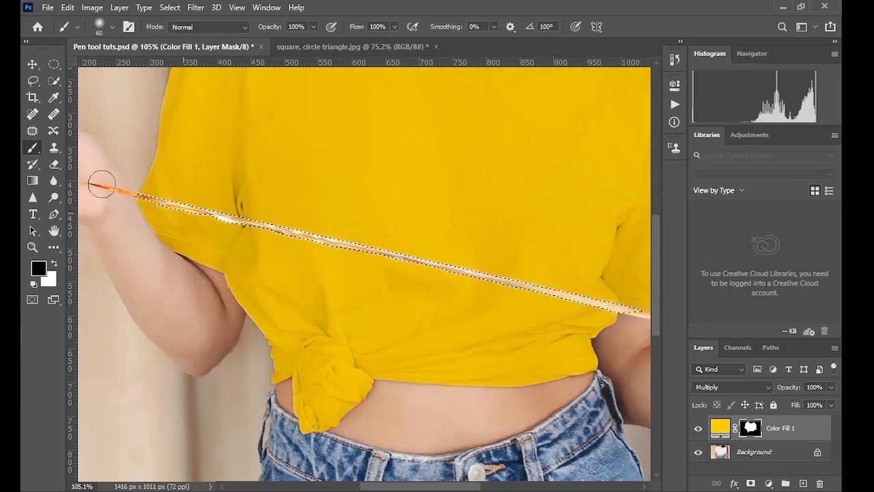
click(169, 8)
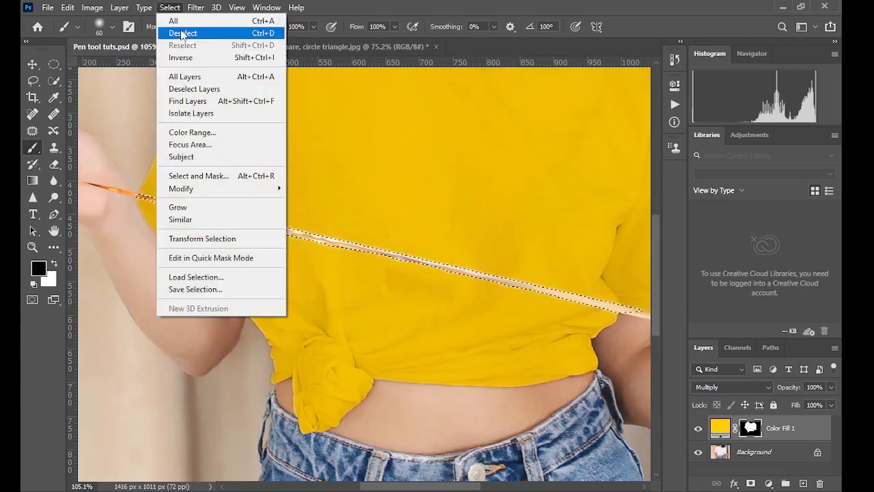
click(183, 33)
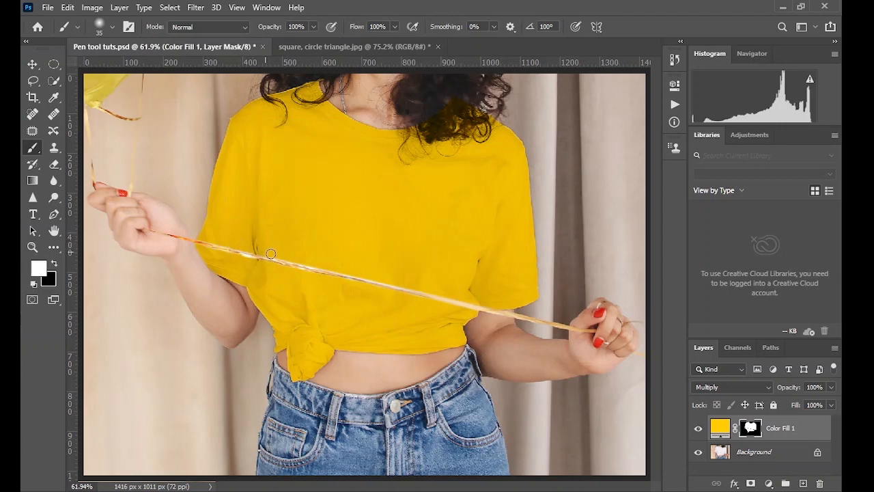
mouse_move(239, 274)
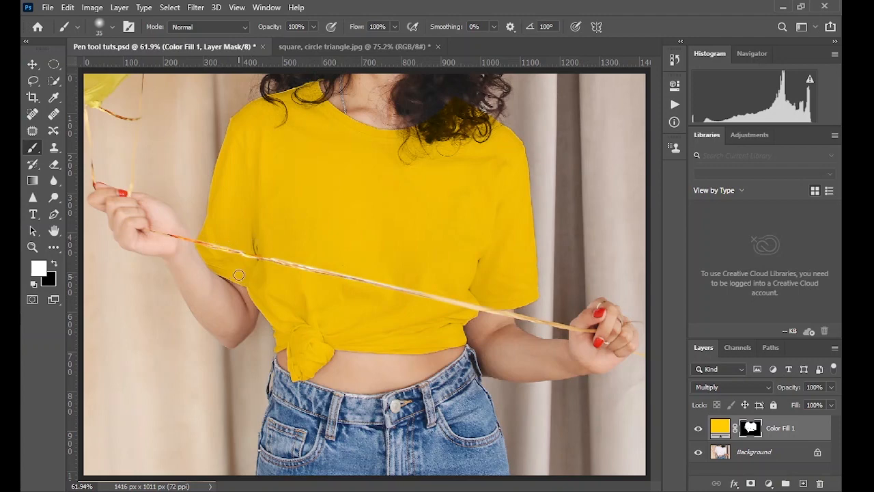
mouse_move(244, 246)
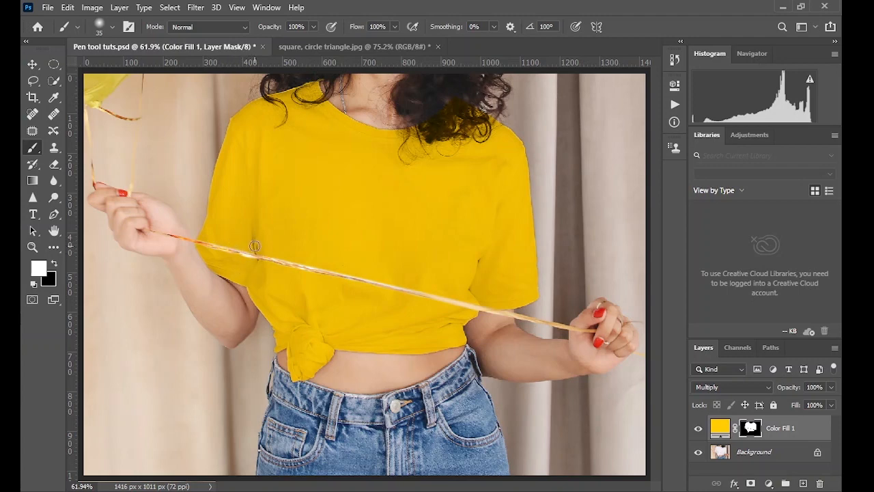
mouse_move(206, 237)
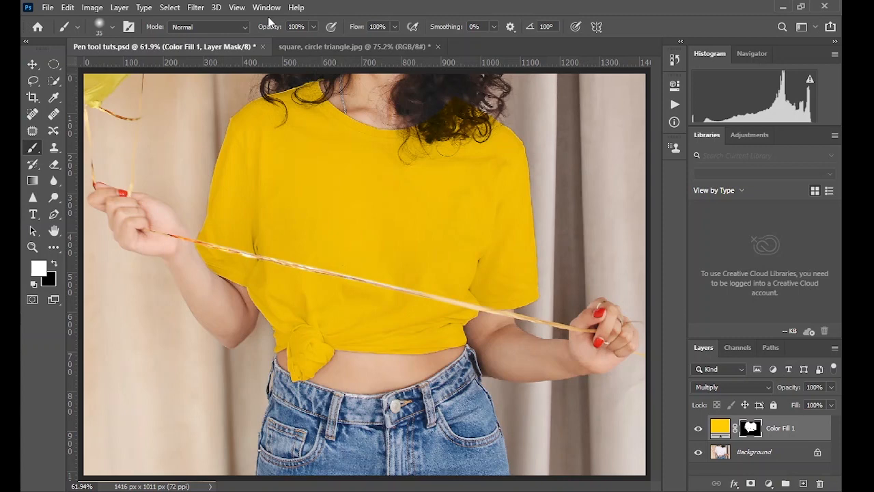
click(237, 8)
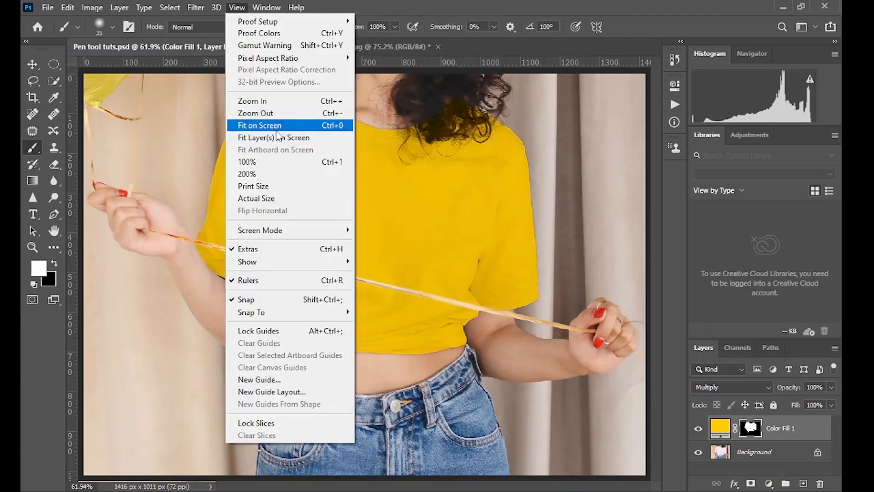
click(260, 126)
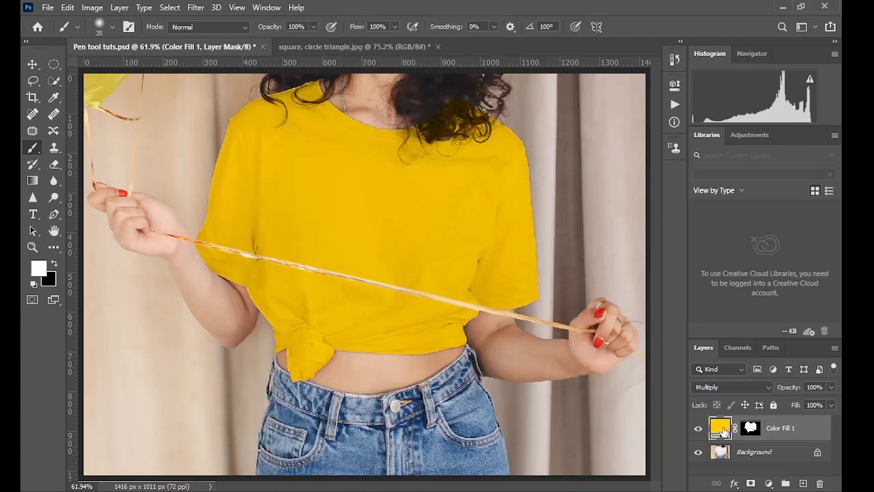
- Change the shirt's Color Fill from yellow to a bright saturated green and add a Curves adjustment above it
double_click(720, 428)
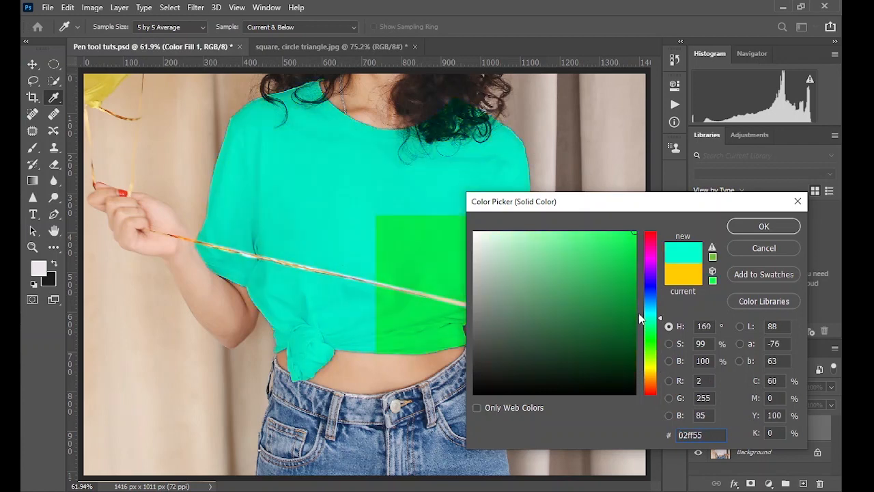
drag(650, 317, 650, 303)
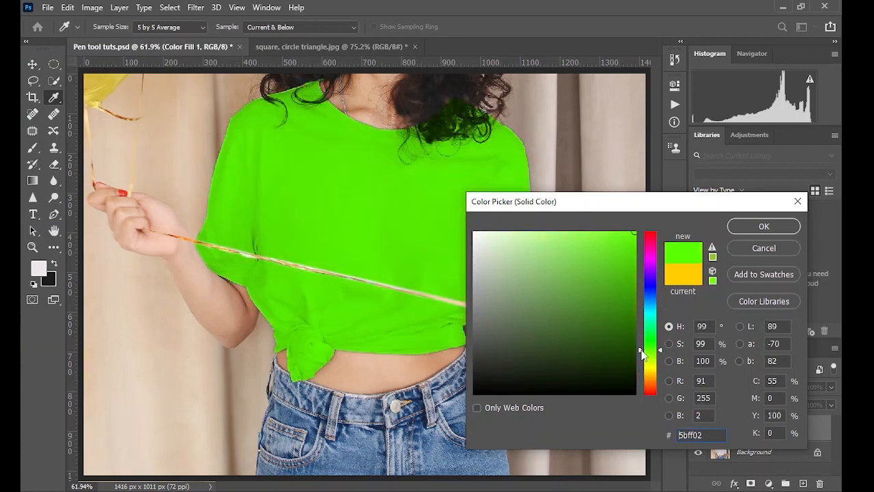
click(631, 243)
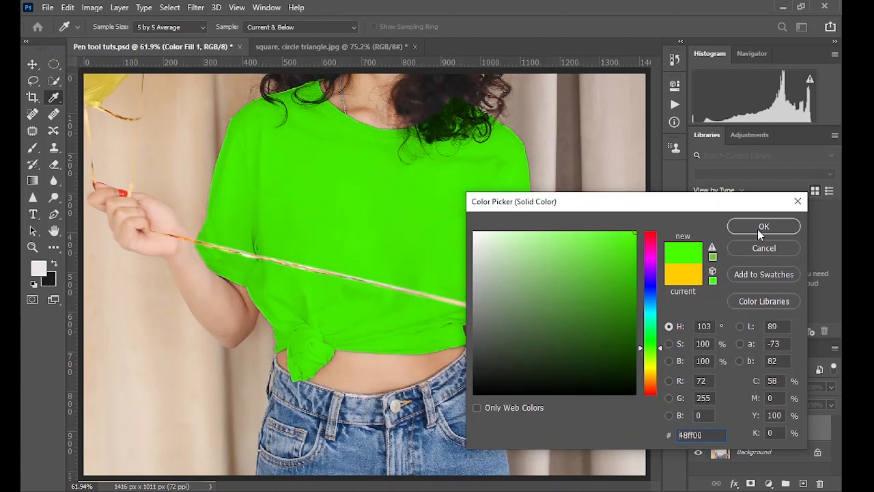
click(764, 227)
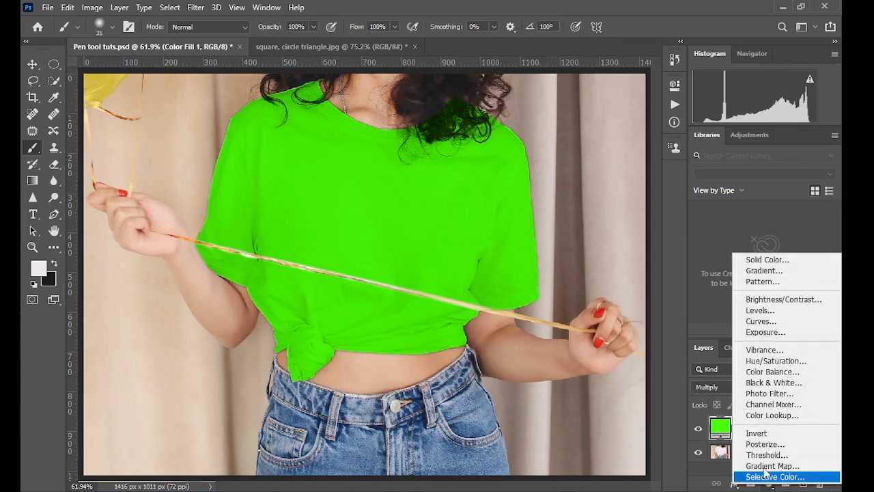
mouse_move(776, 360)
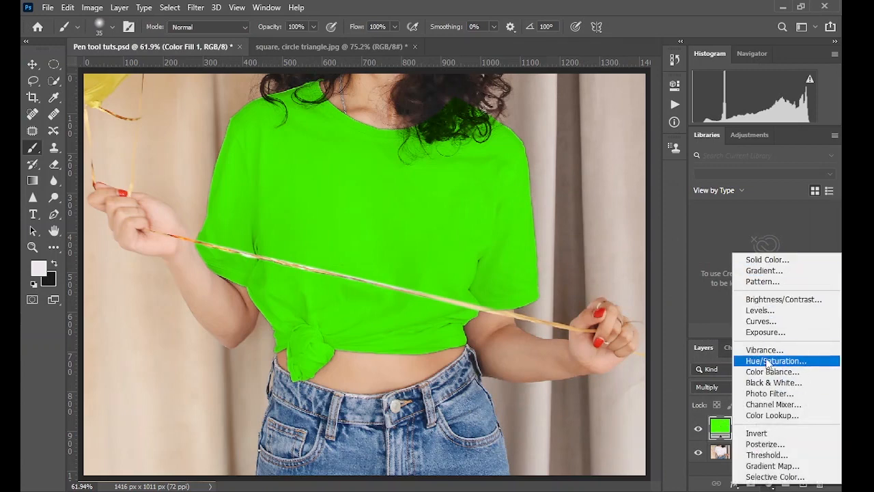
click(759, 321)
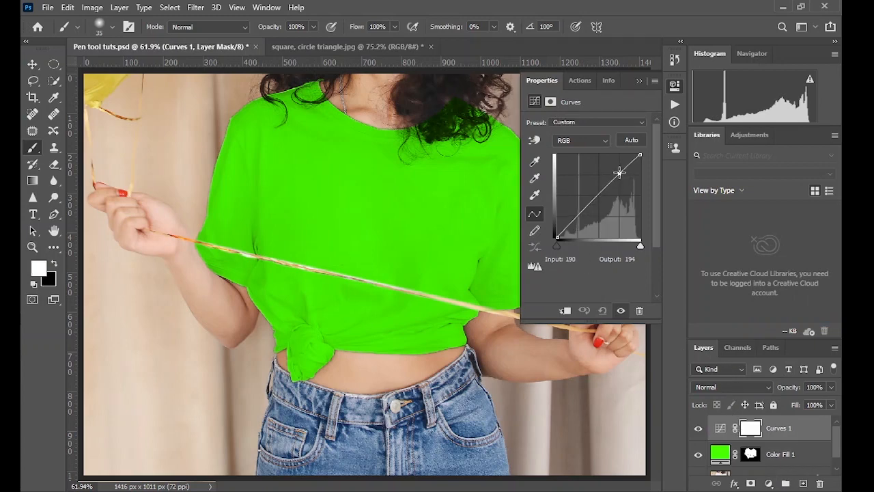
- Shape the Curves: lift the highlights, pull down the shadows, adjust the midtones, then close the settings
drag(620, 173, 579, 216)
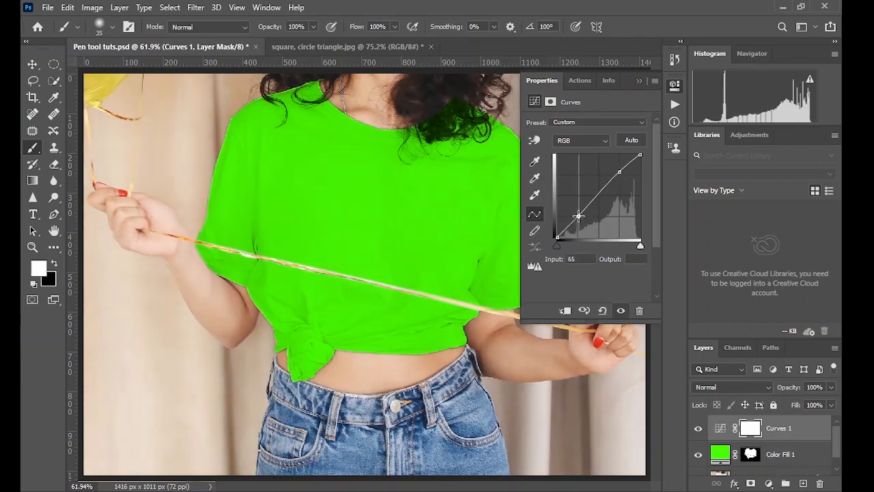
drag(577, 215, 580, 198)
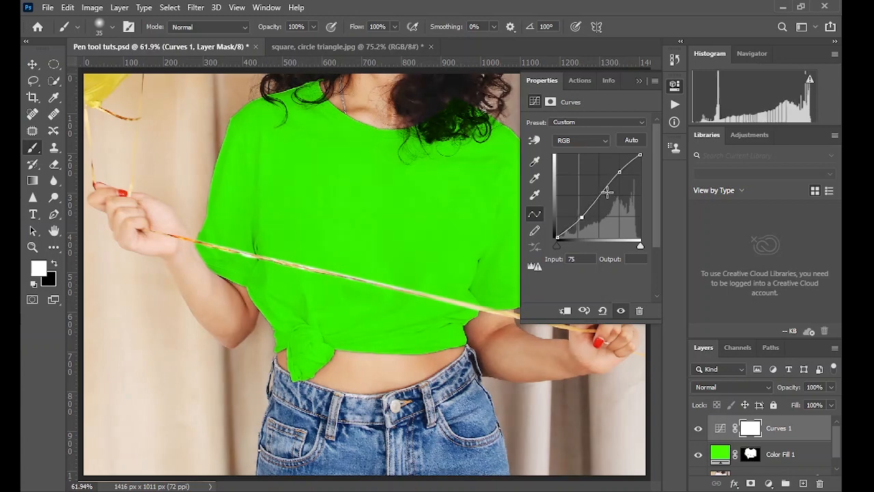
drag(607, 192, 621, 169)
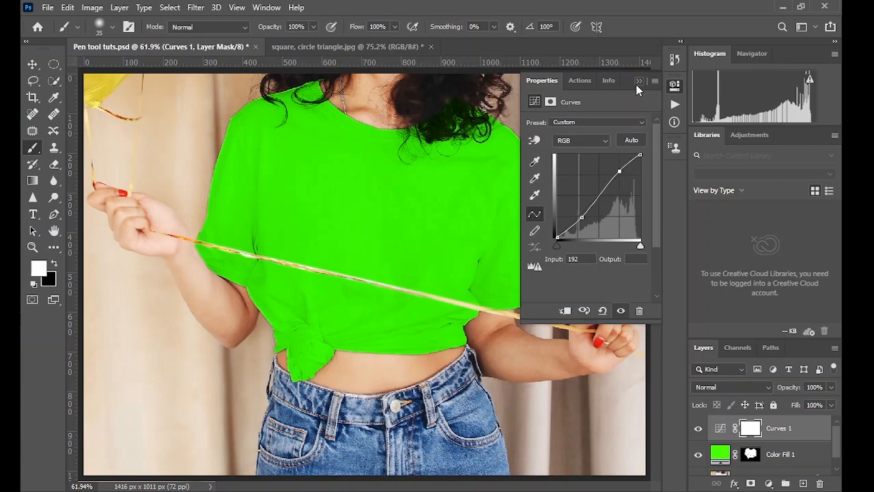
click(639, 81)
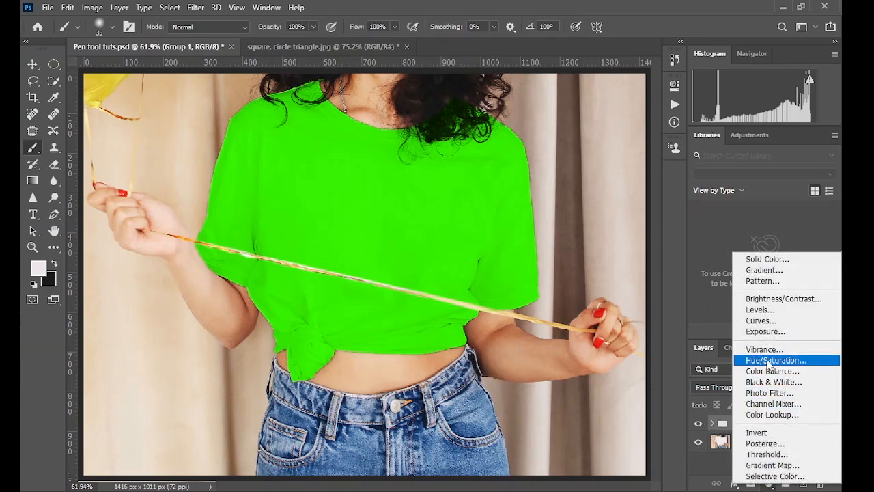
- Add a Levels adjustment, set its midtone and white points, and clip it to the shirt group
click(757, 309)
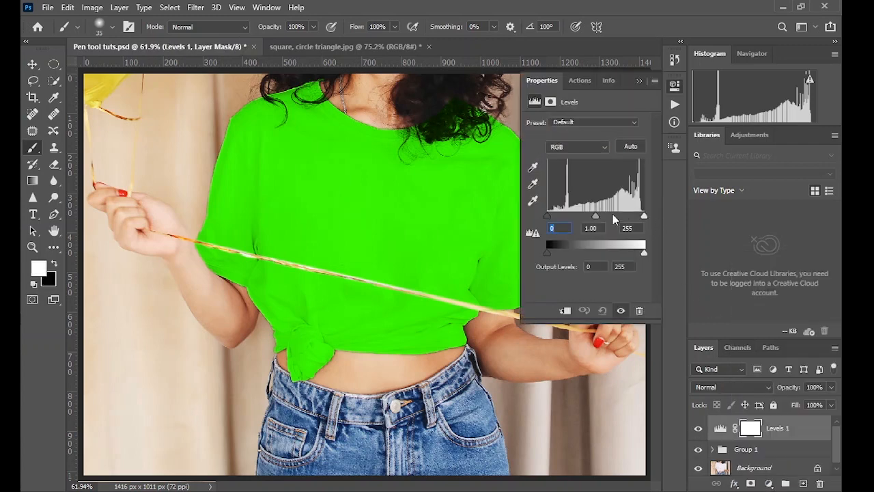
drag(595, 216, 602, 216)
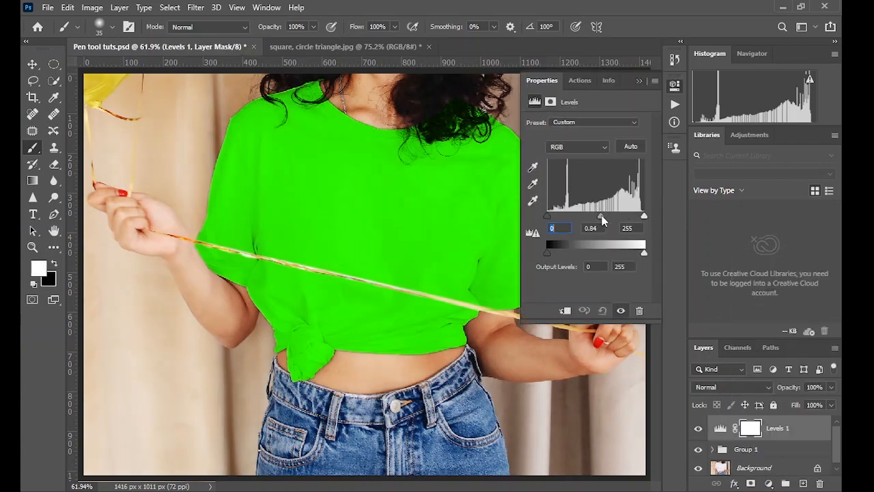
drag(601, 216, 601, 216)
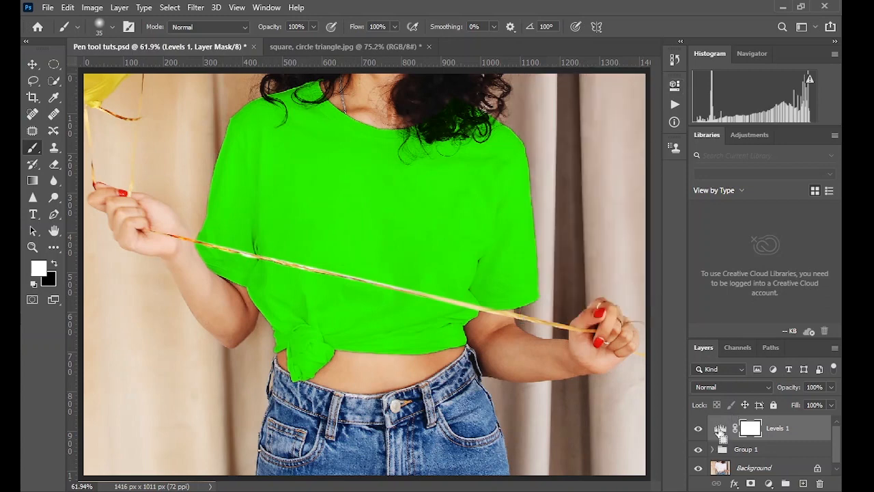
click(722, 429)
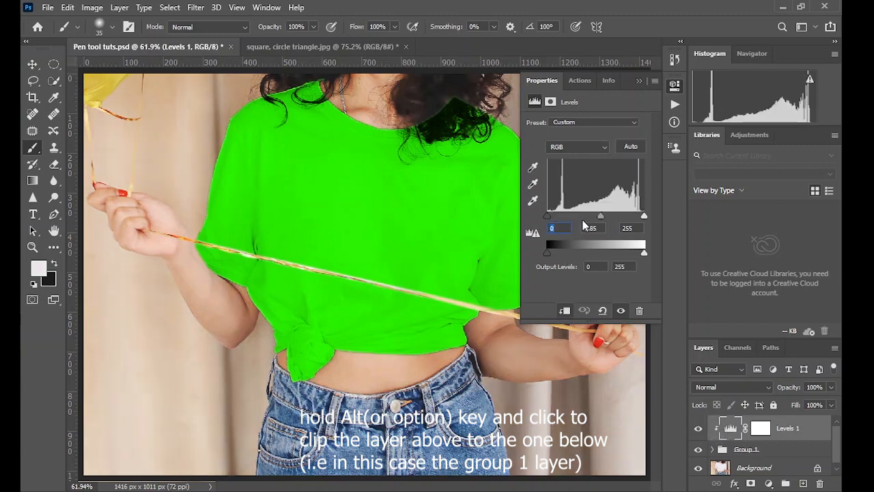
- Fine-tune the Levels midtone and white input sliders until the shirt's tones settle
drag(546, 216, 571, 215)
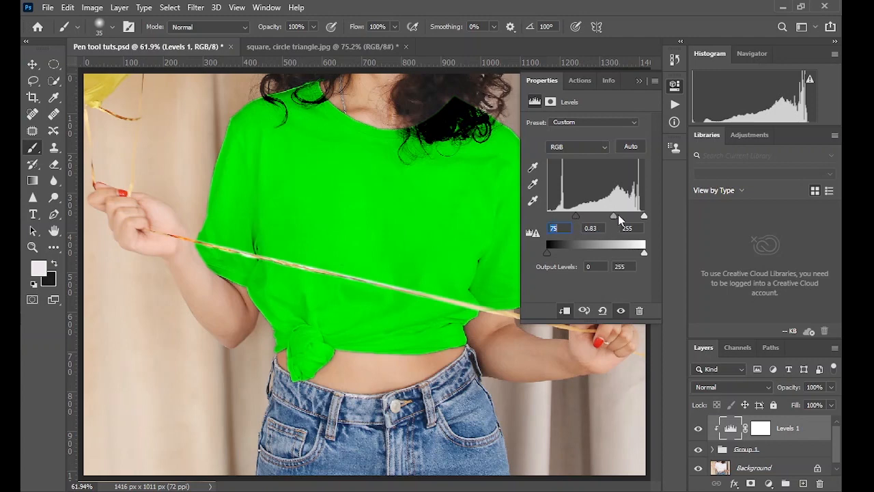
drag(614, 216, 645, 216)
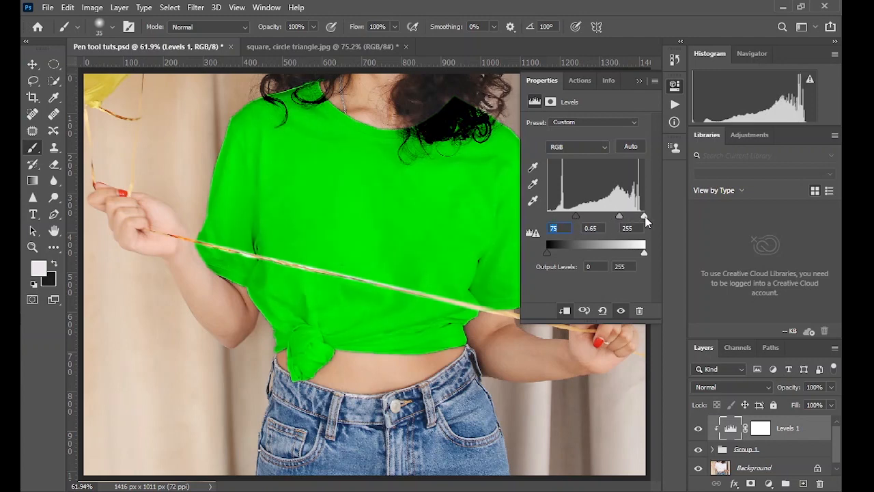
drag(643, 216, 620, 216)
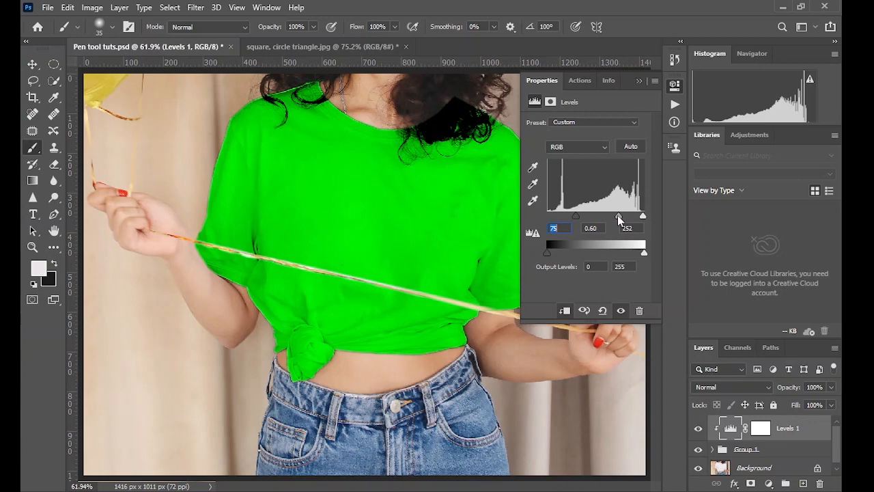
drag(595, 216, 611, 216)
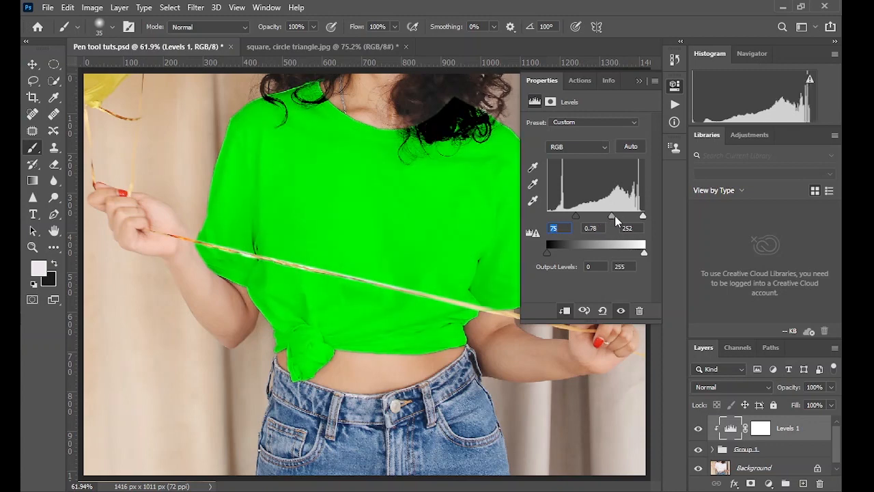
drag(612, 216, 620, 216)
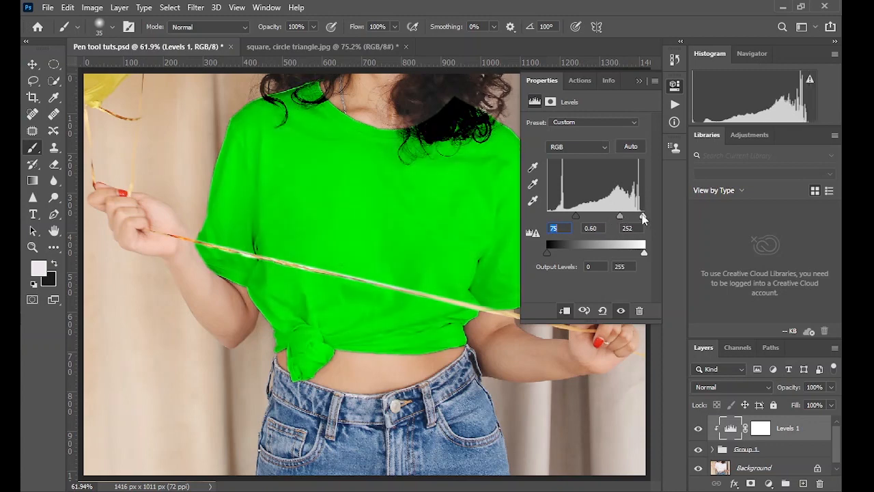
drag(642, 216, 576, 215)
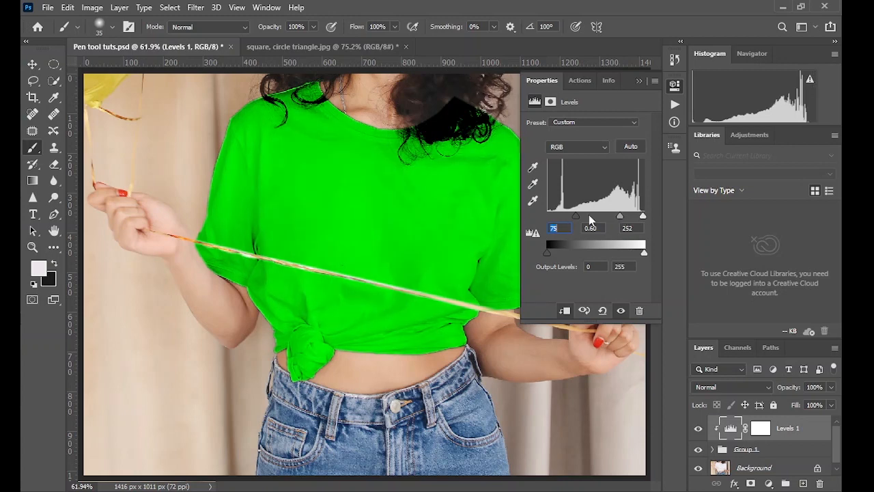
drag(576, 216, 549, 216)
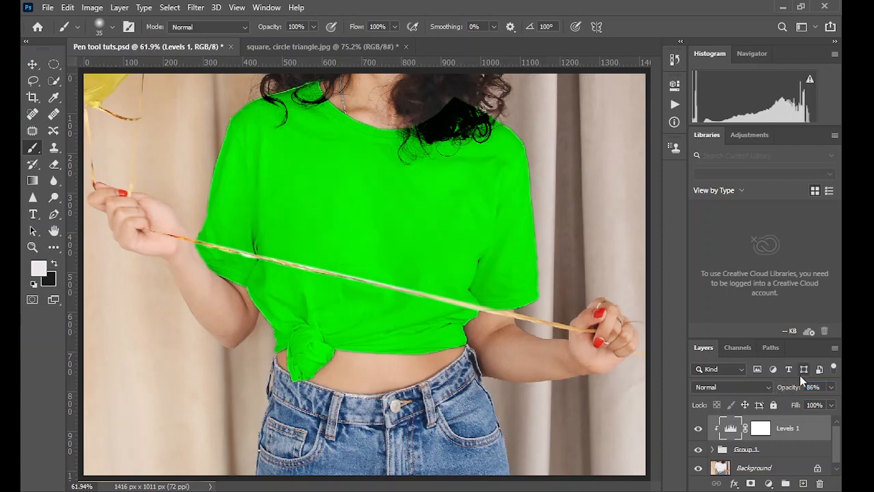
mouse_move(448, 62)
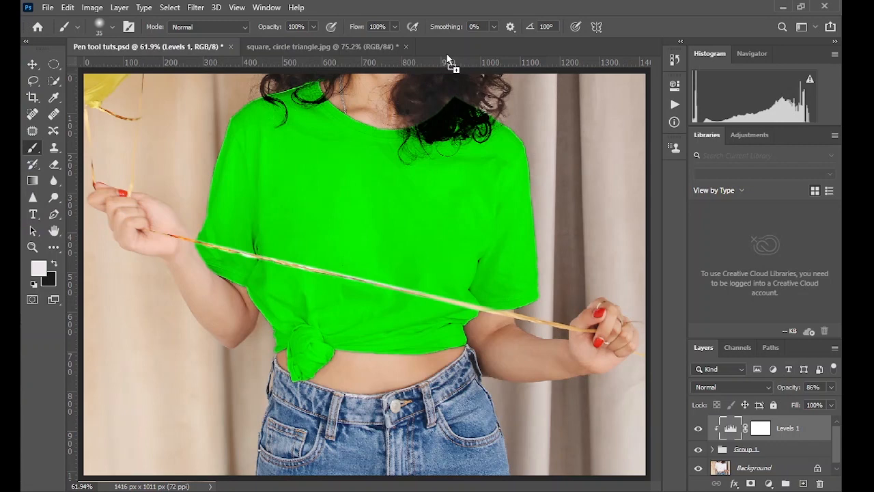
- Scale the pasted caricature artwork over the shirt front and blend it so its white backing drops into the green
click(489, 47)
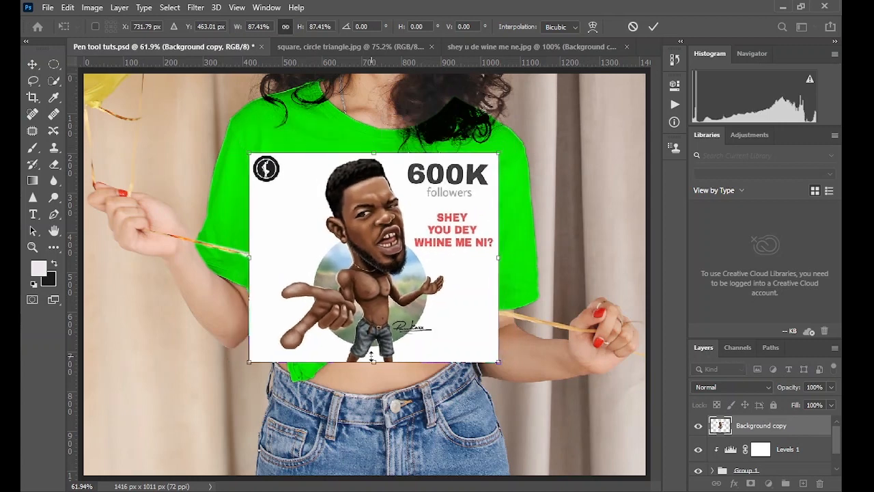
drag(374, 360, 375, 332)
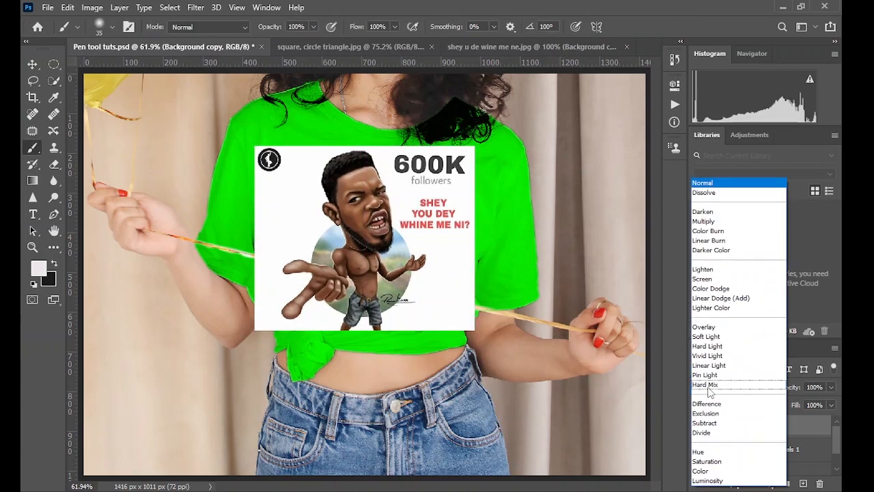
click(709, 240)
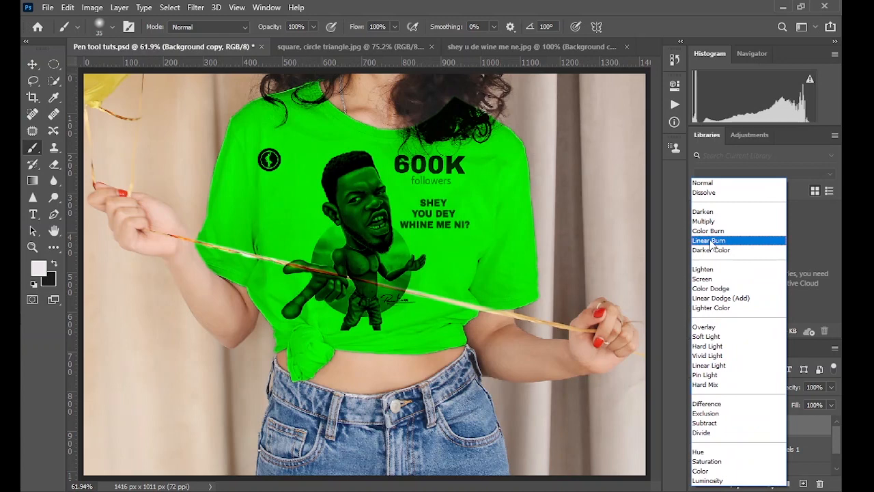
click(709, 240)
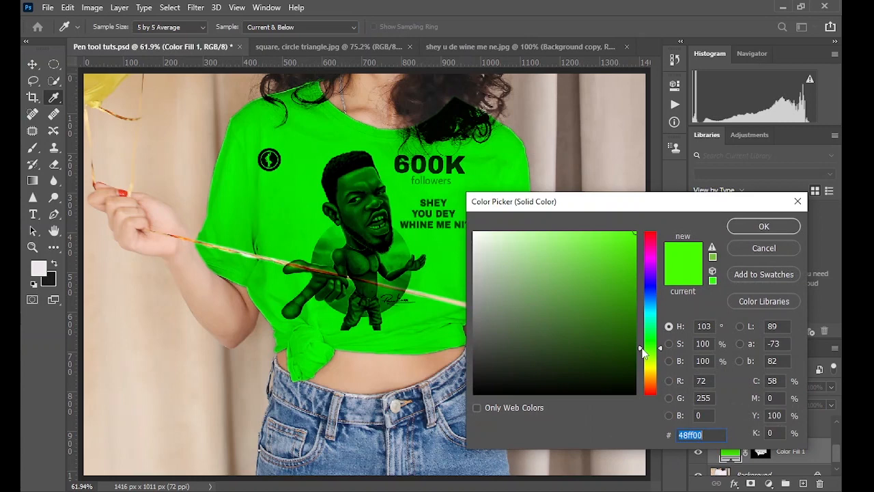
- Set the shirt fill back to yellow and shift the Hue/Saturation hue so the red slogan text turns magenta
drag(651, 350, 650, 366)
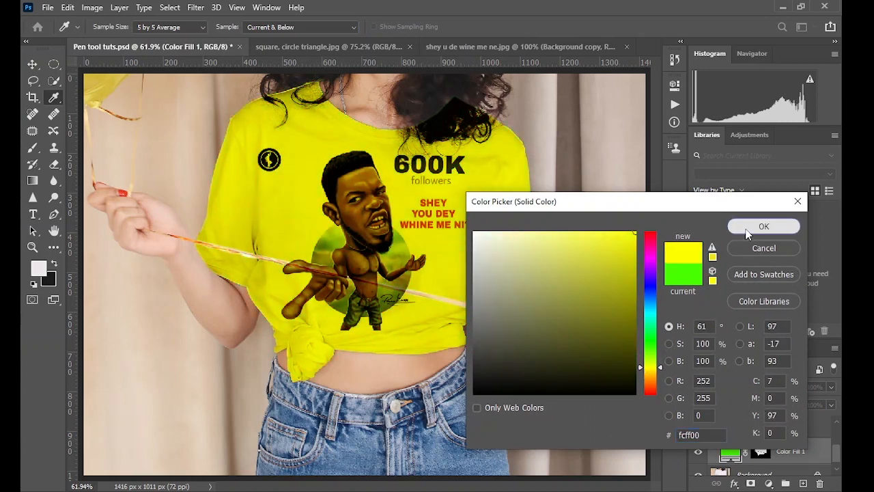
click(764, 226)
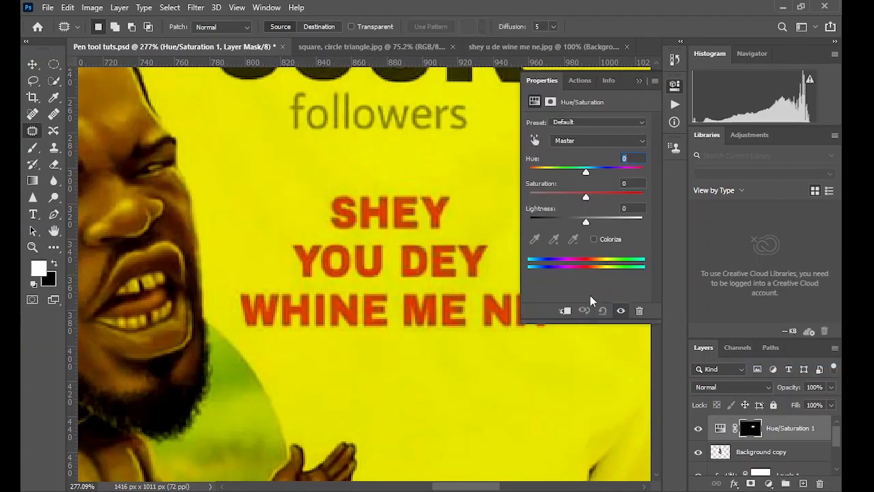
drag(585, 197, 624, 197)
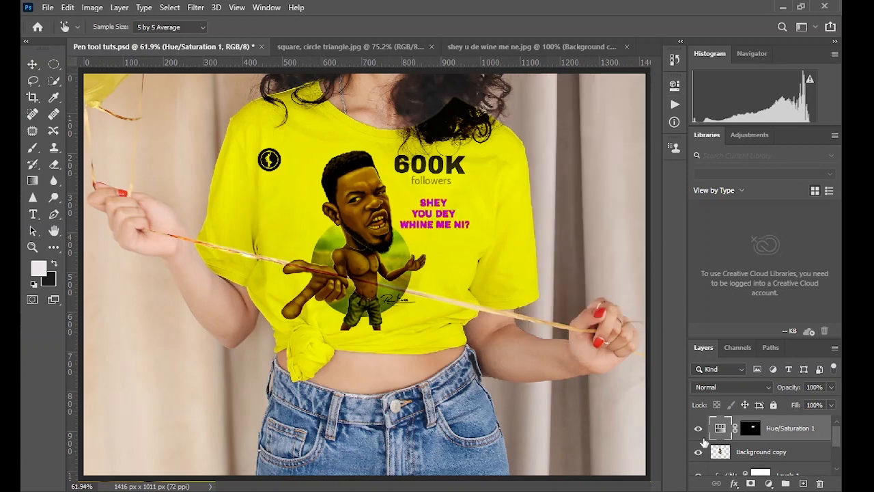
double_click(721, 429)
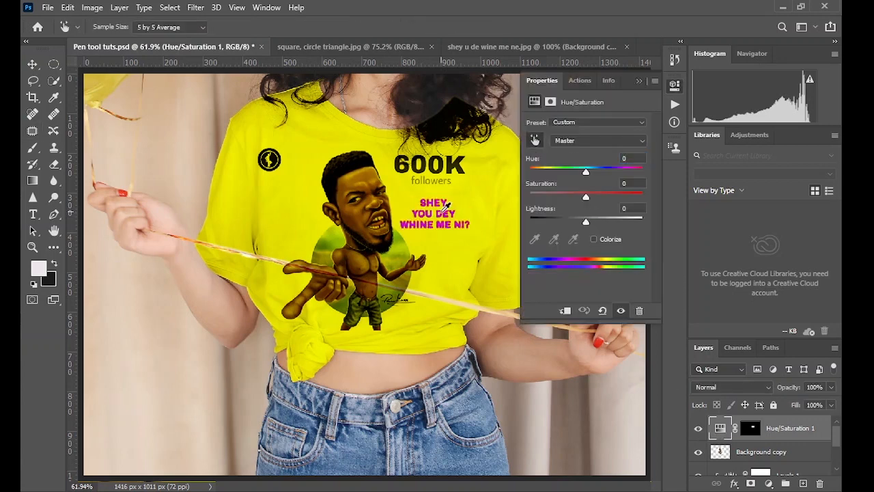
click(599, 139)
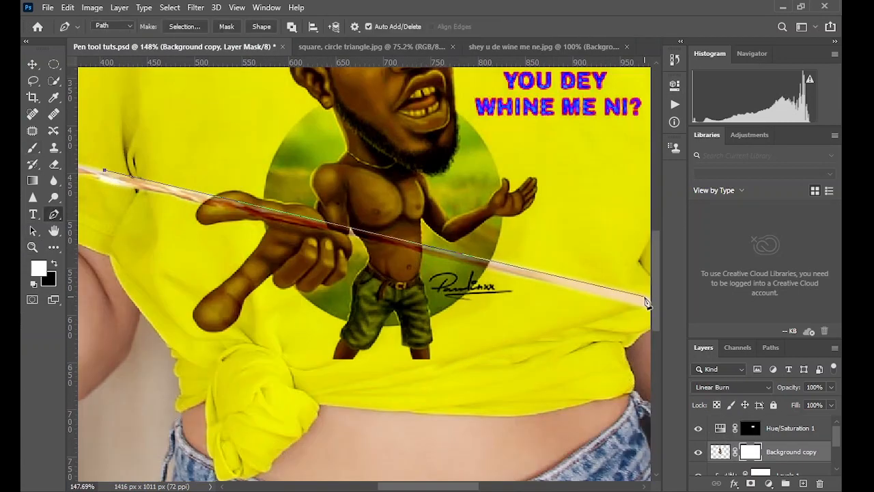
- Turn the pen path along the stick into a selection and fit the whole image on screen
click(33, 147)
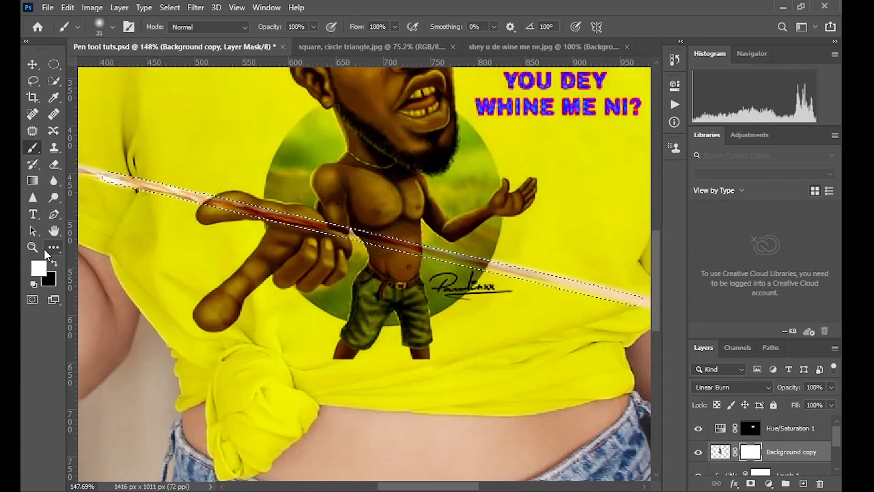
click(238, 8)
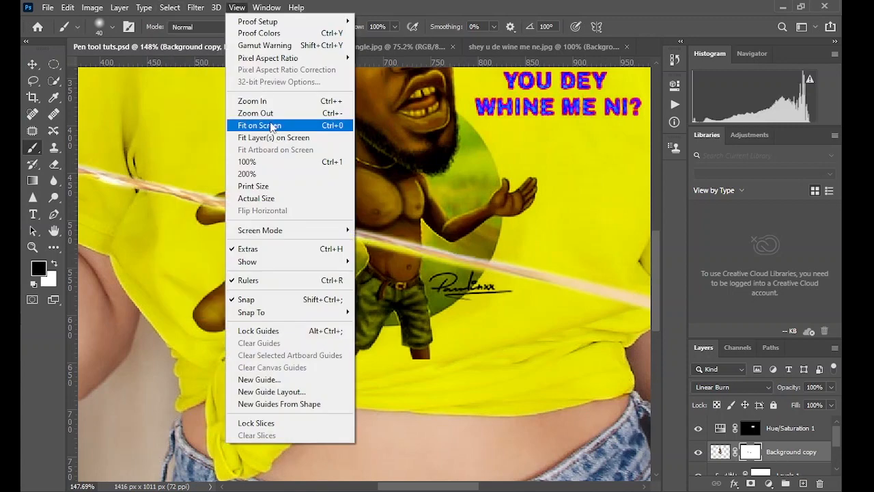
click(259, 125)
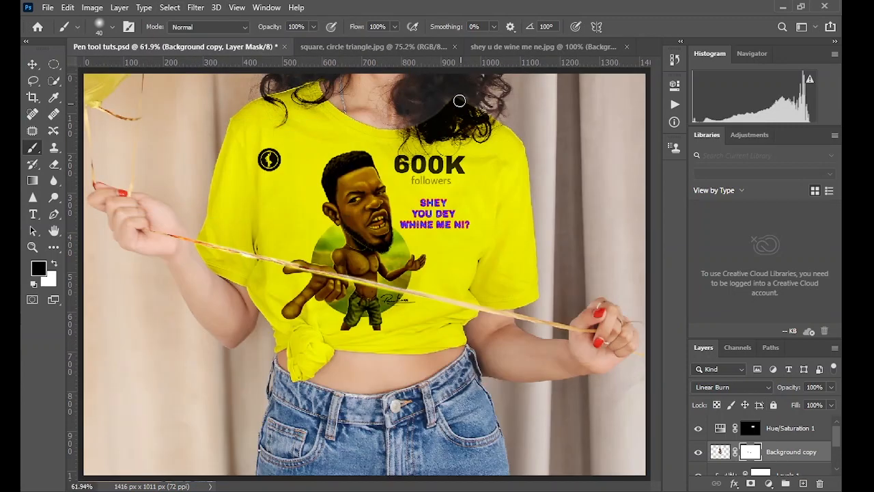
click(33, 246)
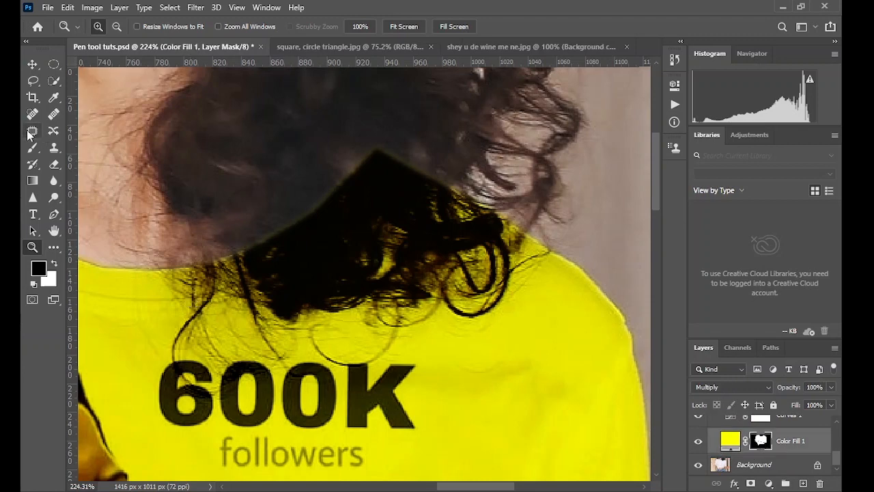
- Switch to the Lasso and try a Color Range selection of the hair, then cancel it
click(33, 131)
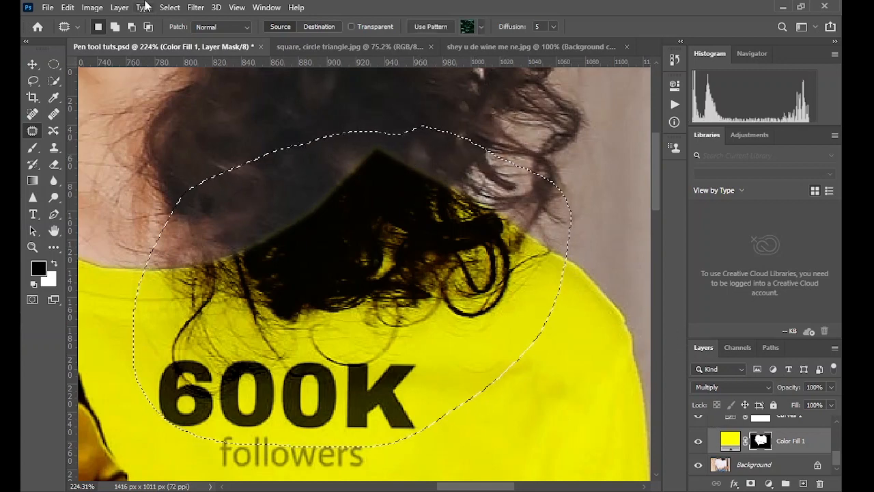
click(169, 8)
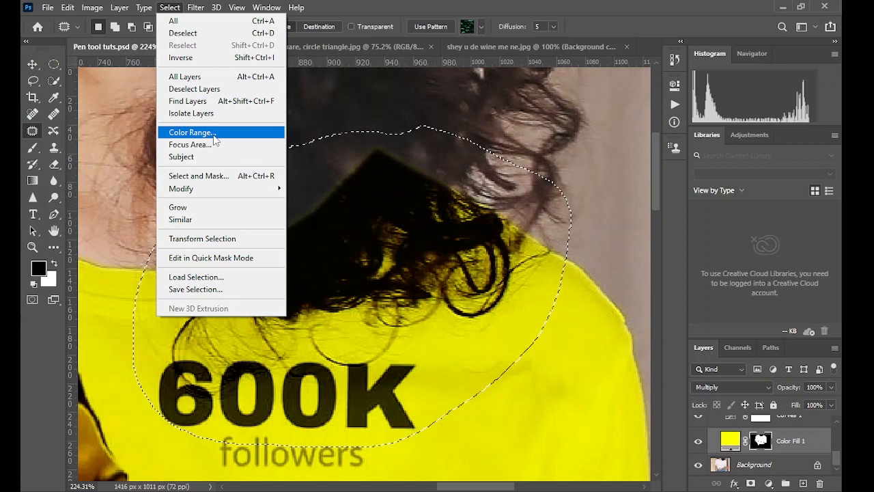
click(190, 131)
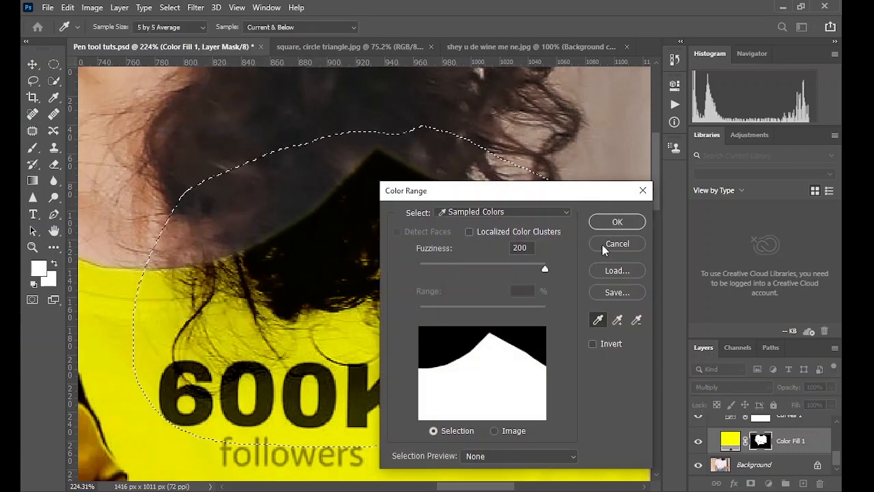
click(617, 243)
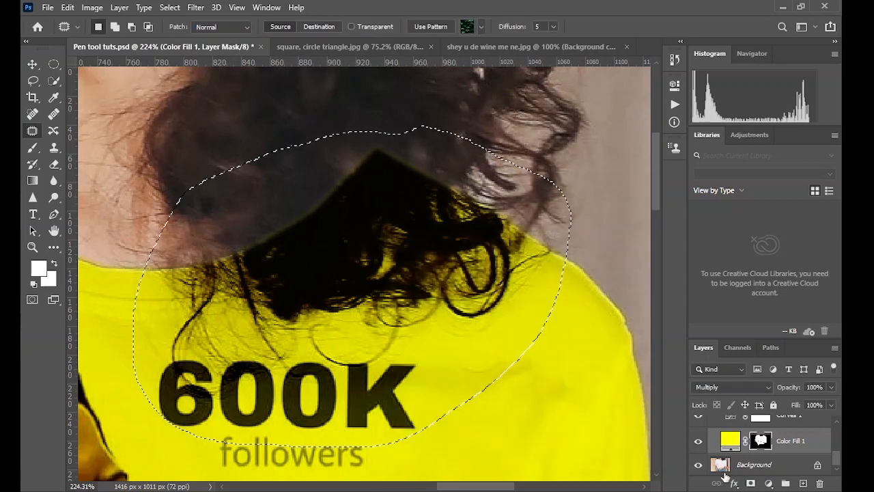
- Activate the photo layer and select the dark hair colours over the collar with Color Range
click(754, 465)
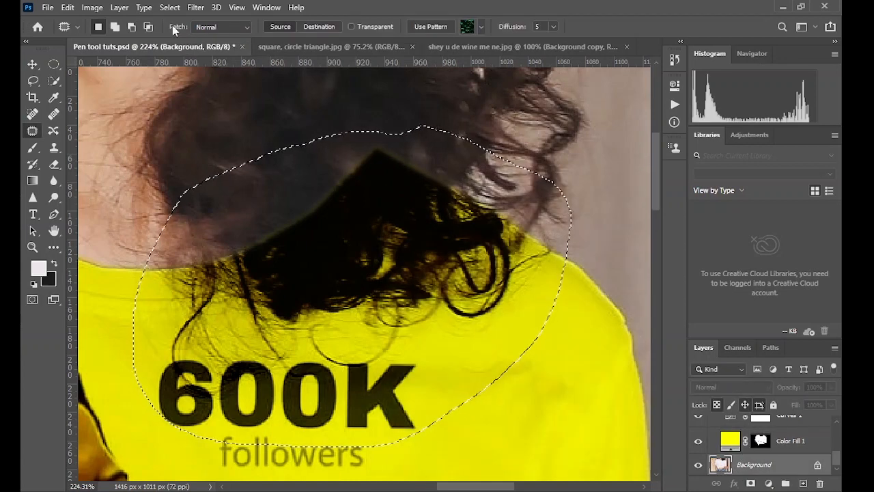
click(196, 8)
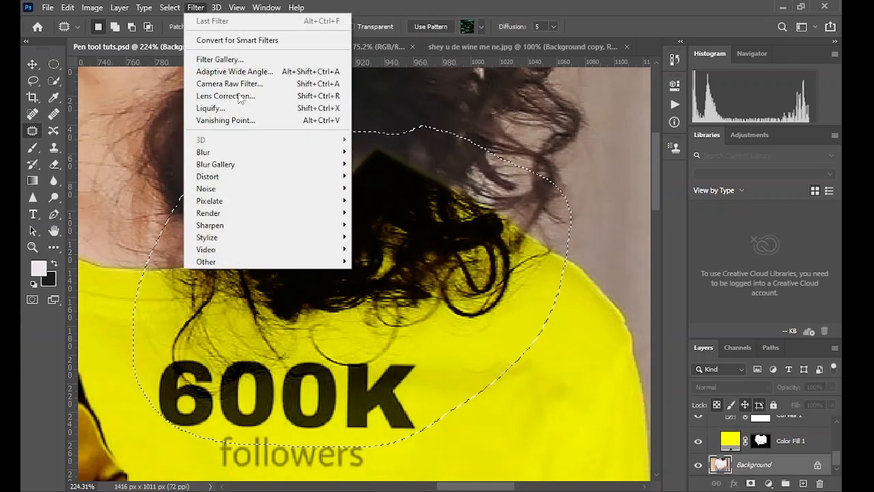
click(169, 7)
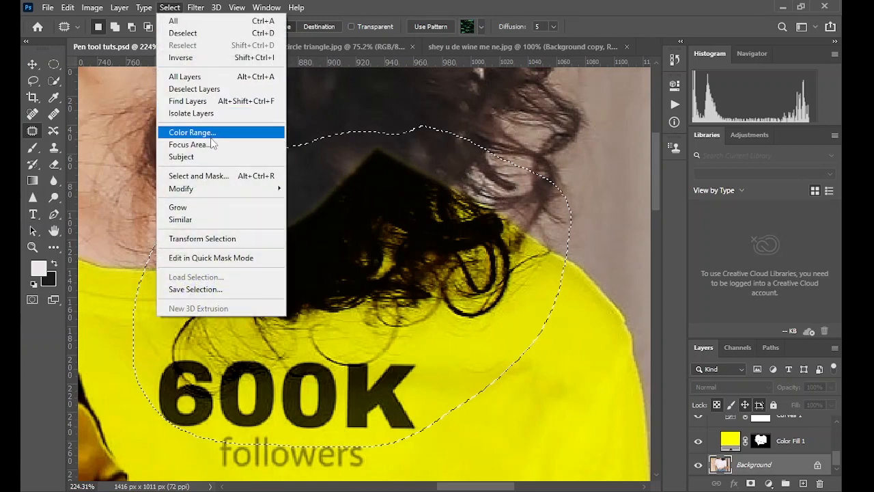
click(191, 131)
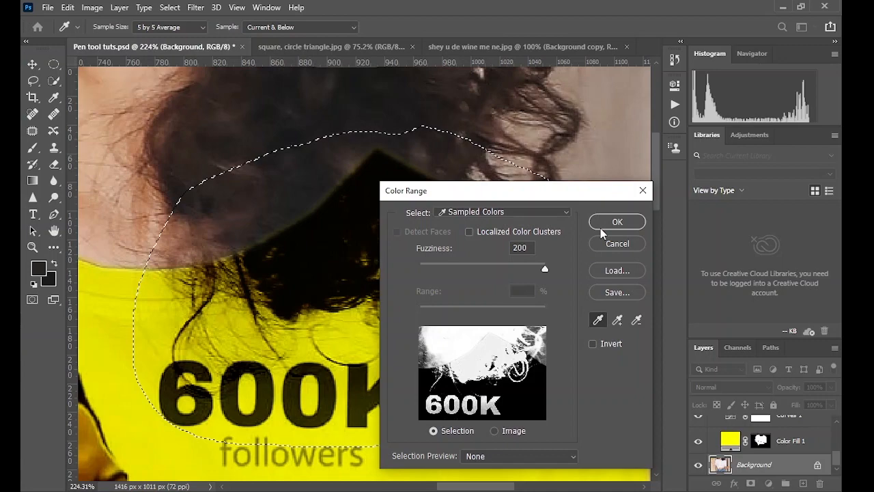
click(618, 222)
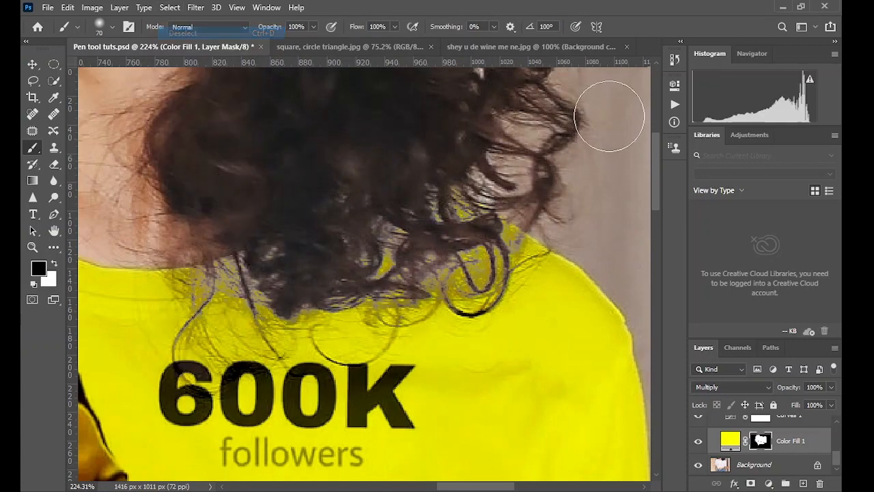
- Fit the whole second photo on screen to check the finished yellow shirt with artwork
click(183, 33)
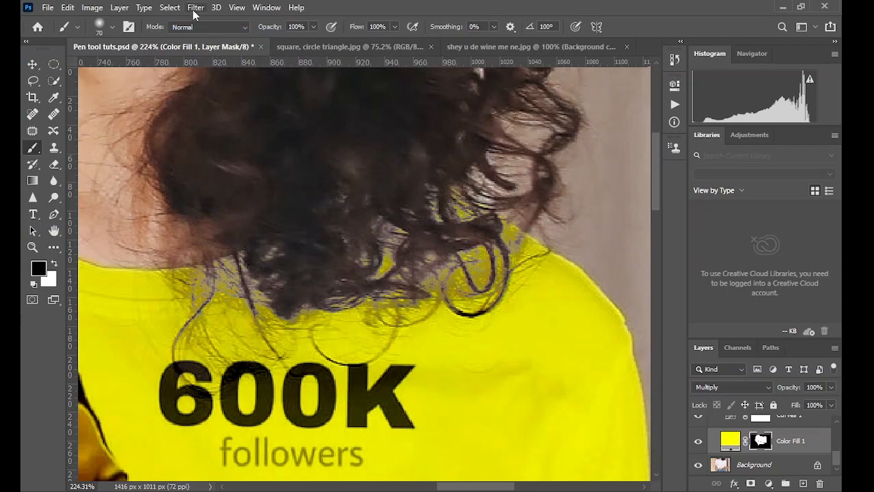
click(237, 8)
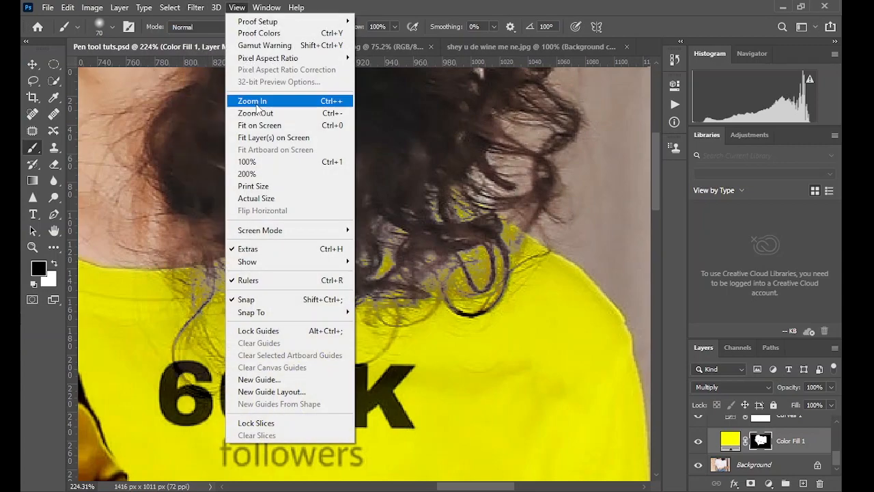
click(259, 126)
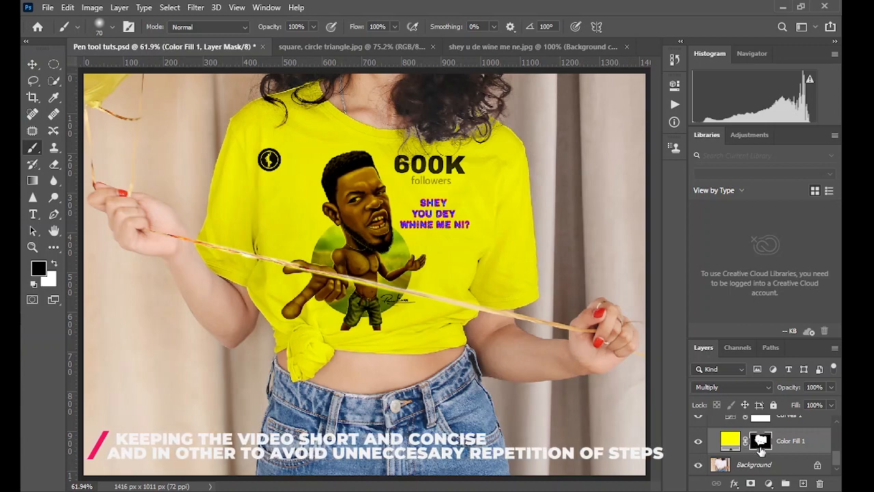
mouse_move(759, 439)
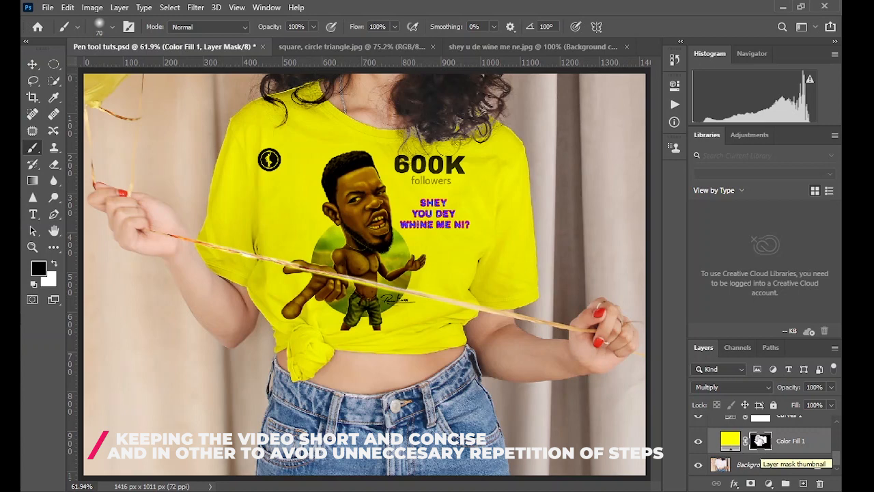